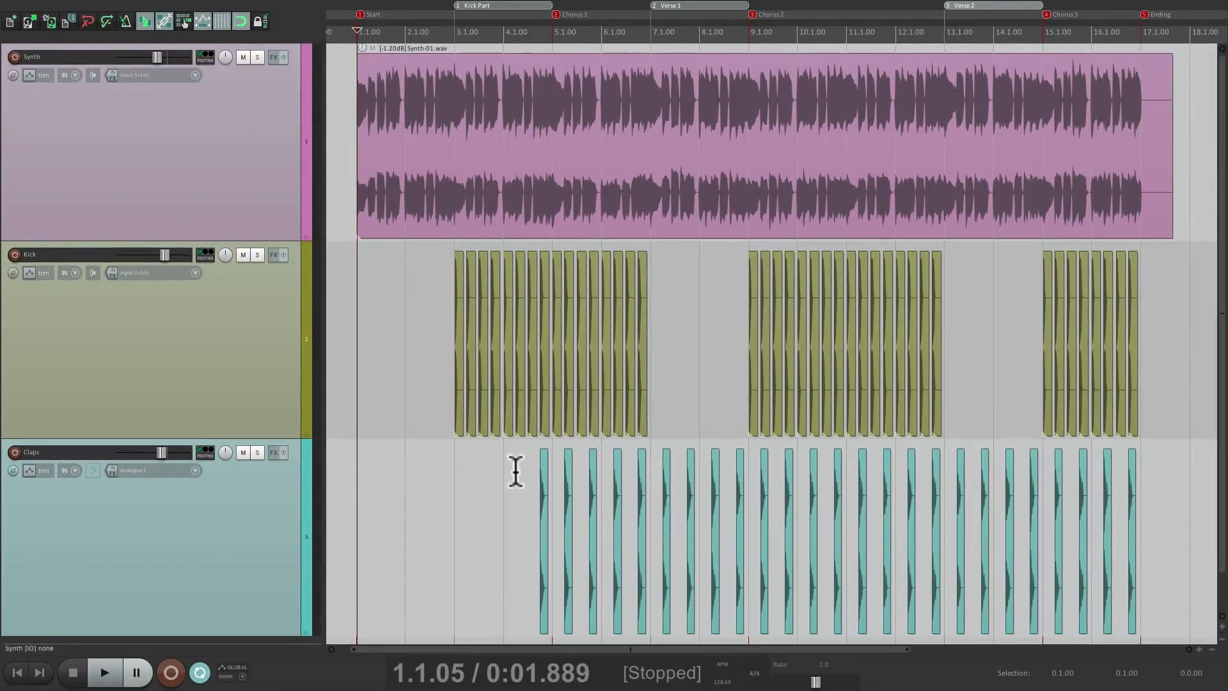
Audition the song once before rendering
left_click(102, 671)
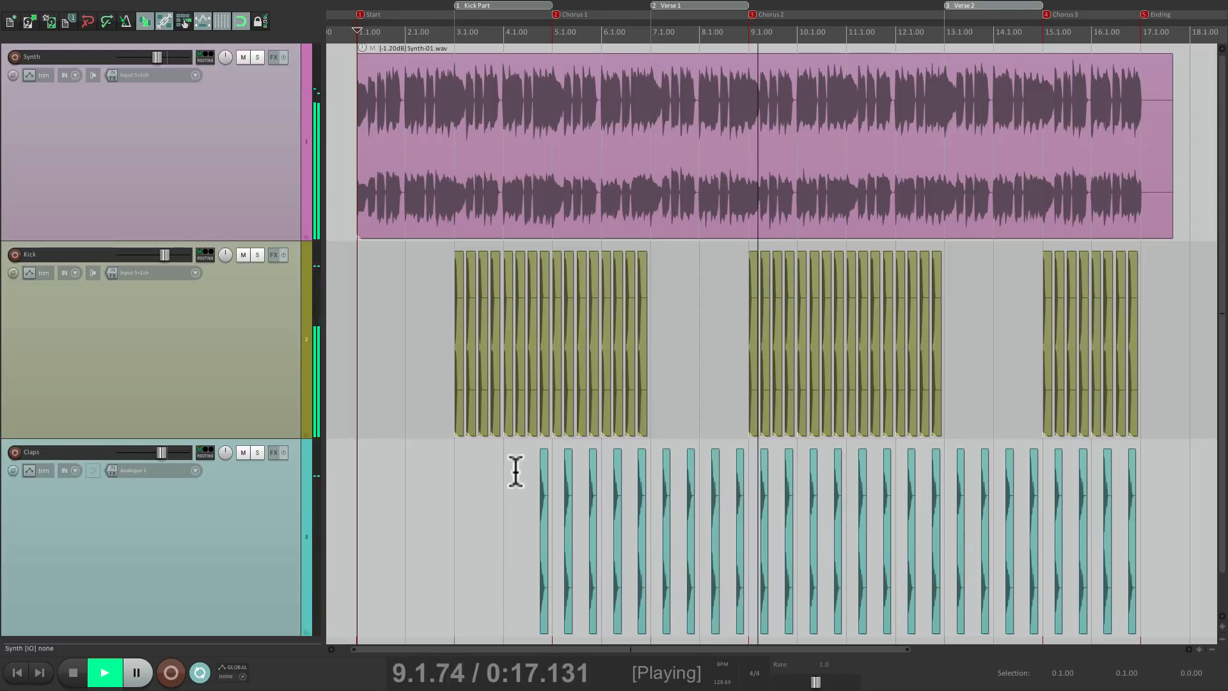
left_click(71, 671)
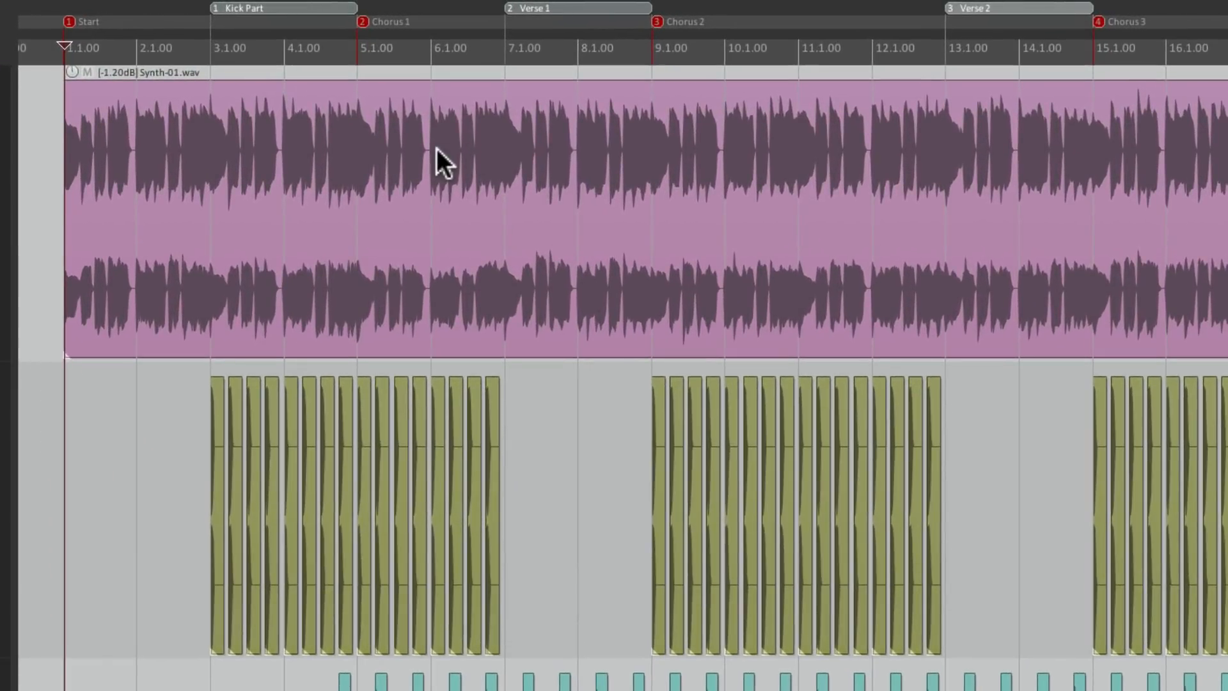
mouse_move(266, 15)
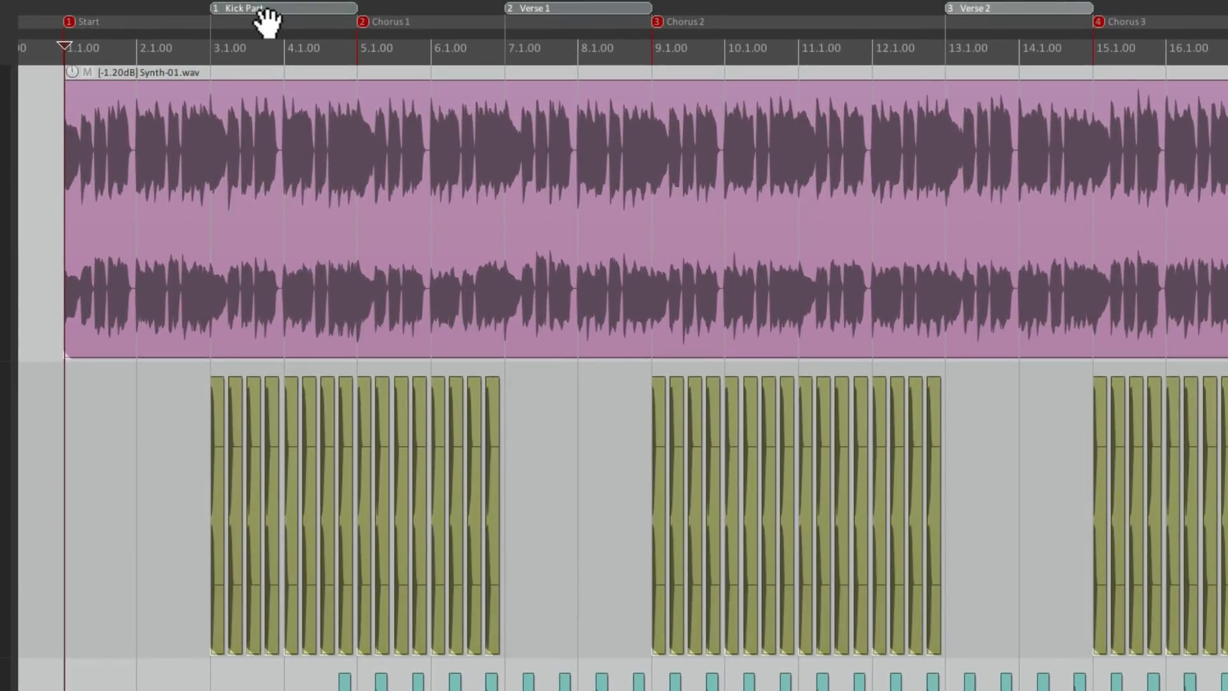
mouse_move(85, 49)
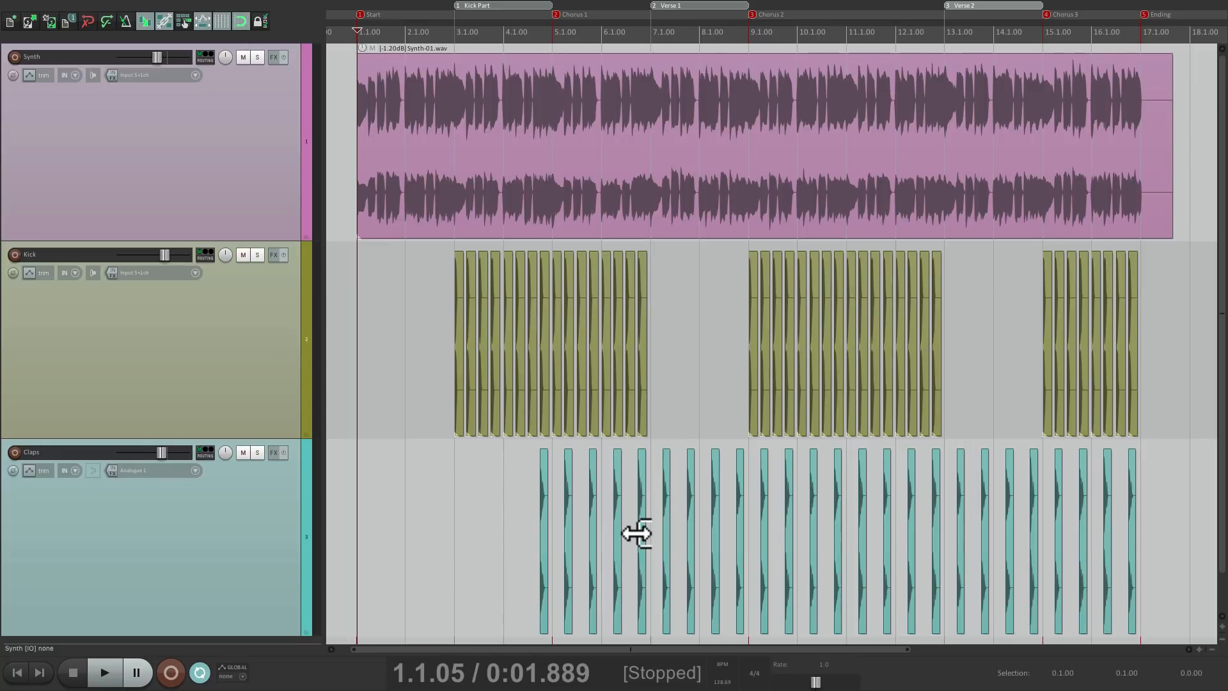
Render the master mix to 'Mater Mix' with rendered items added as a new track
left_click(131, 11)
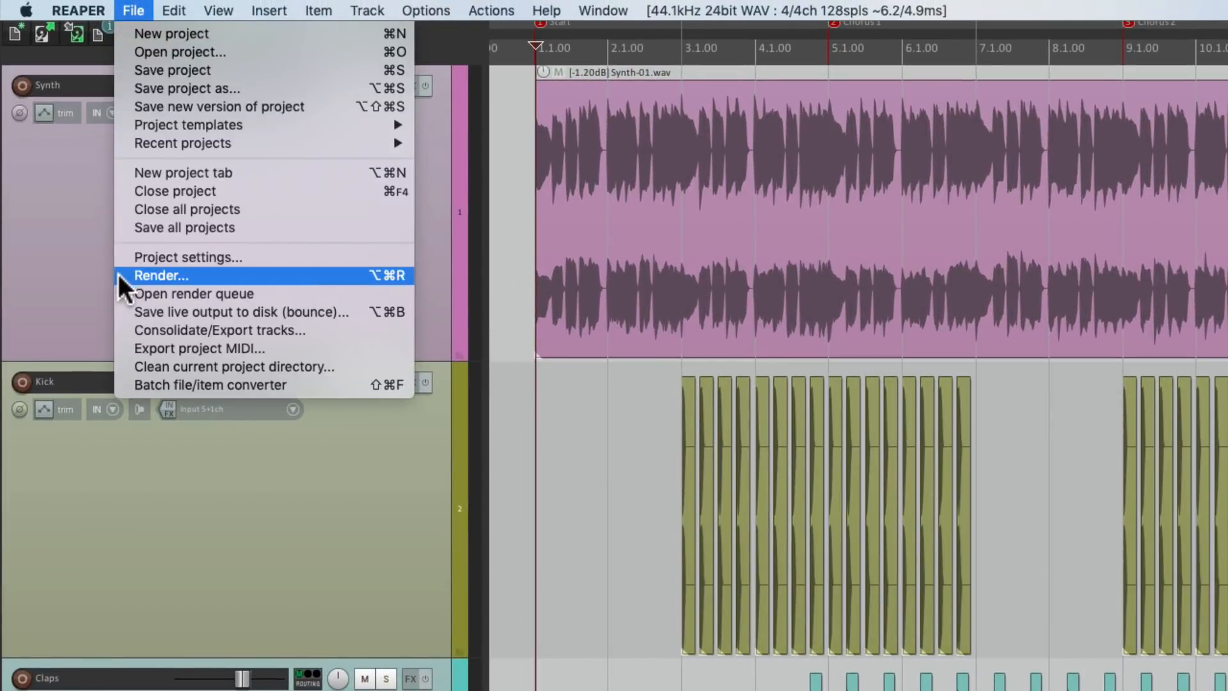
left_click(161, 275)
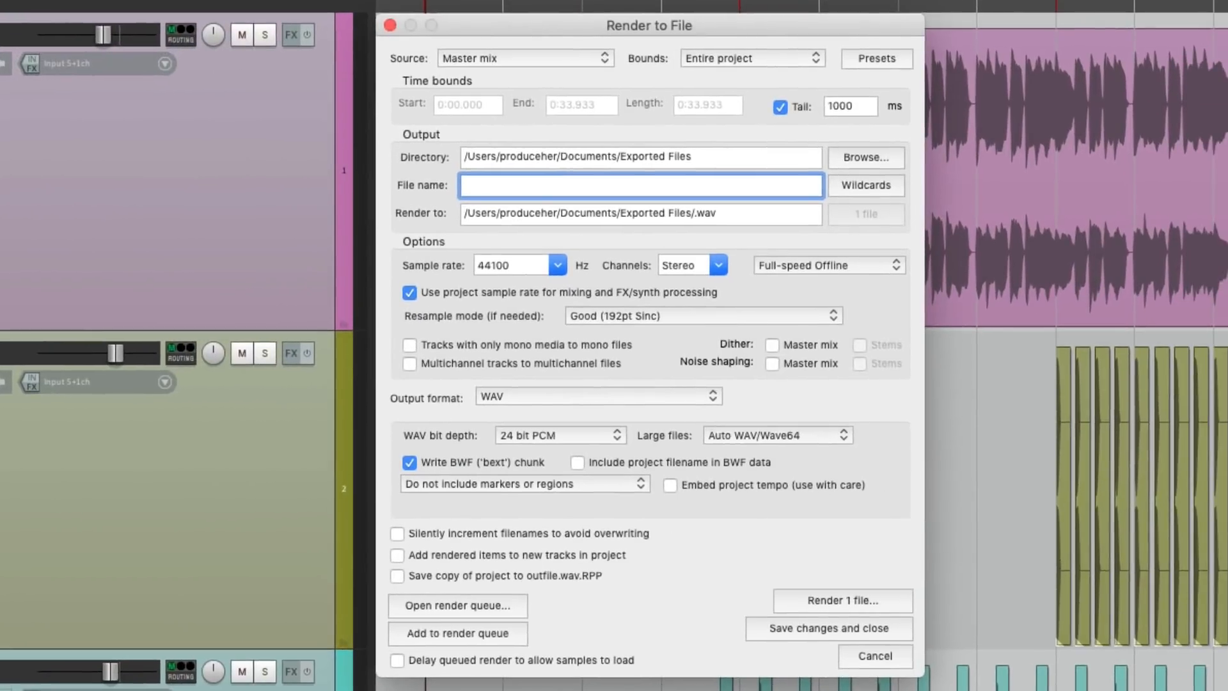
mouse_move(567, 71)
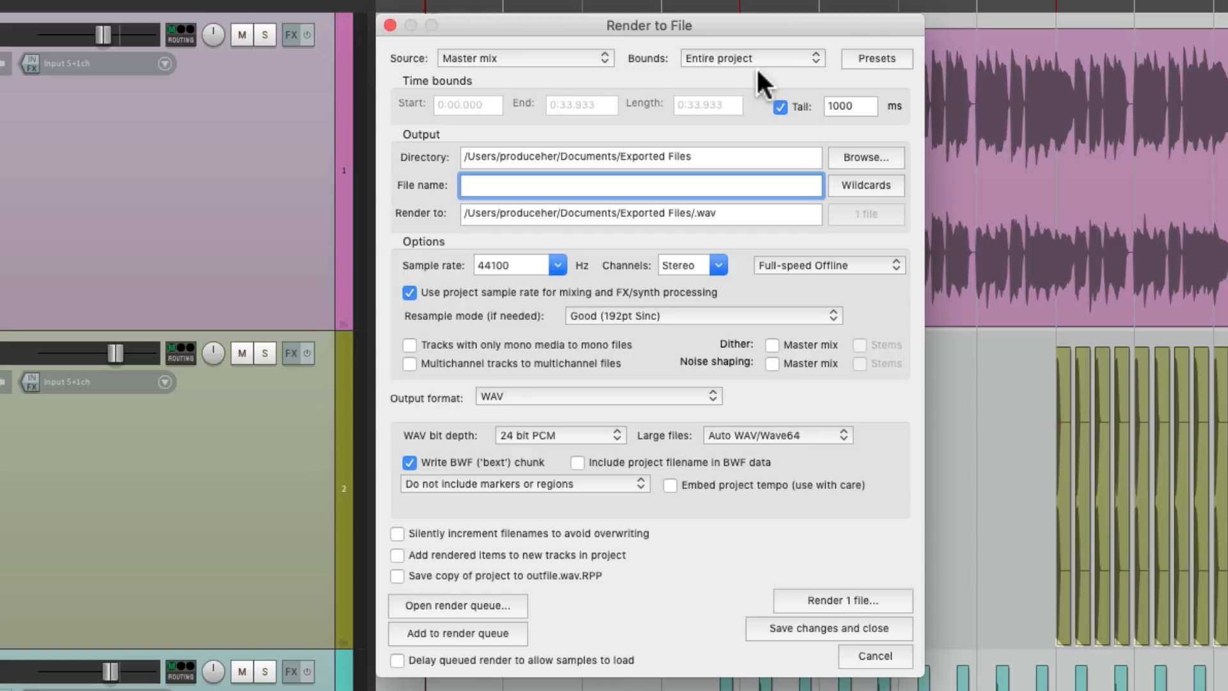
type("M")
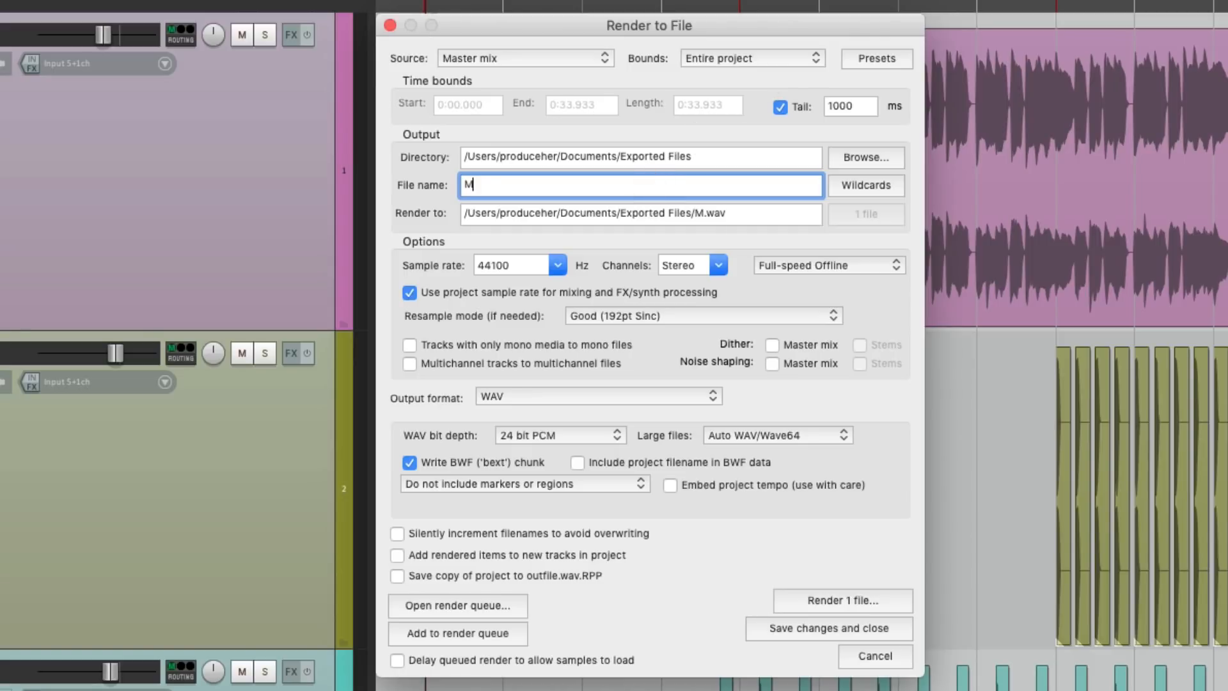
type("ater Mix")
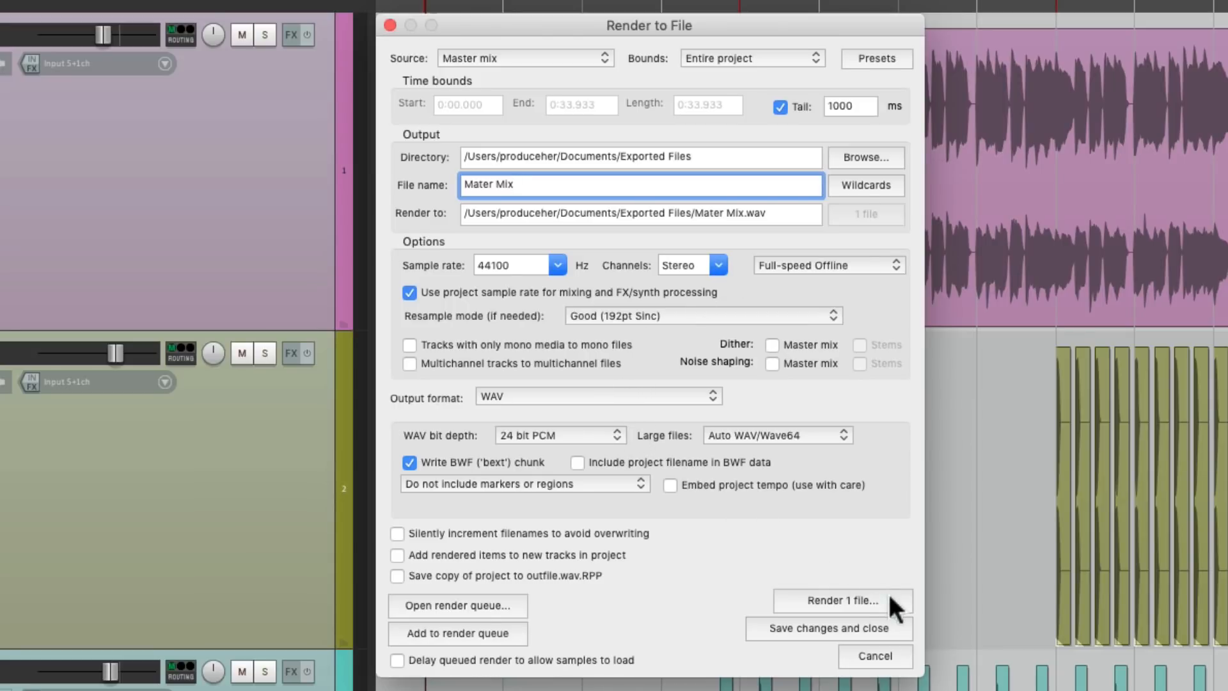
mouse_move(647, 578)
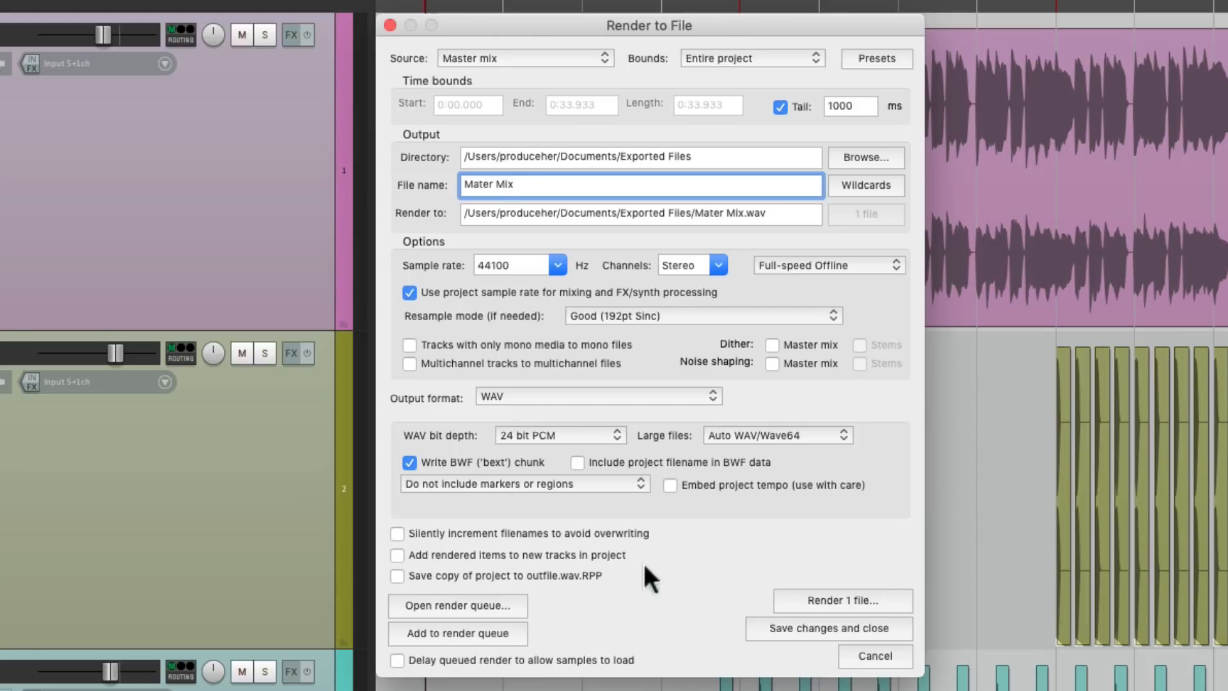
left_click(398, 554)
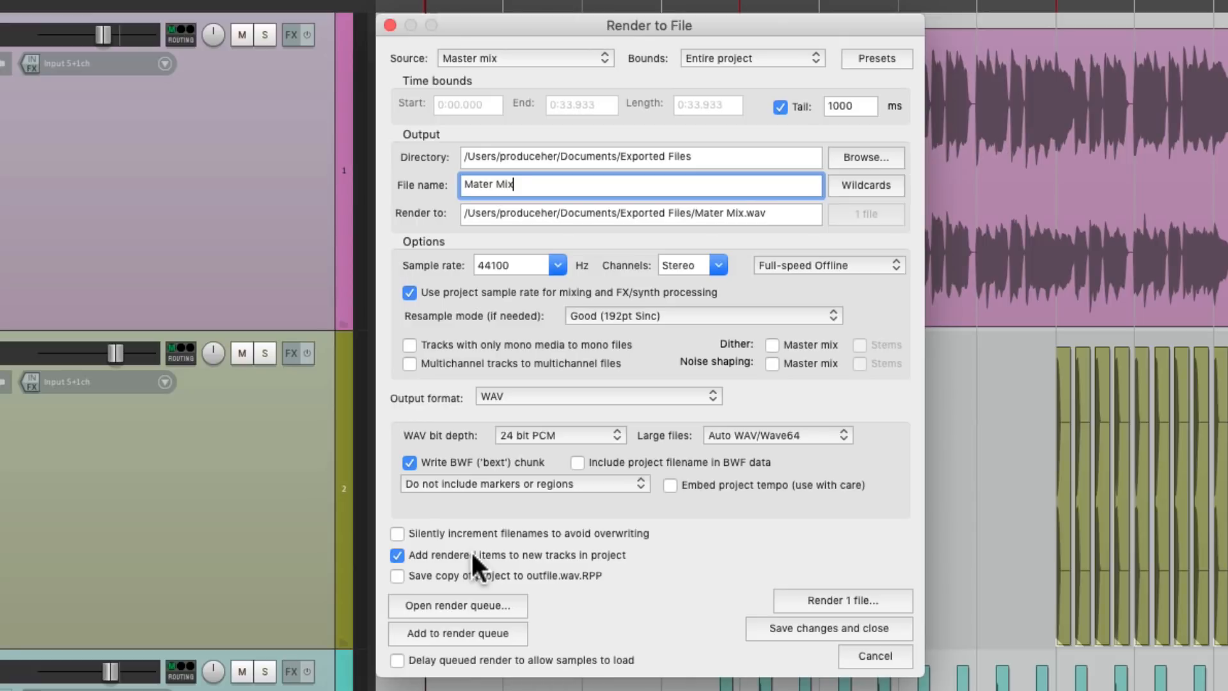
left_click(841, 600)
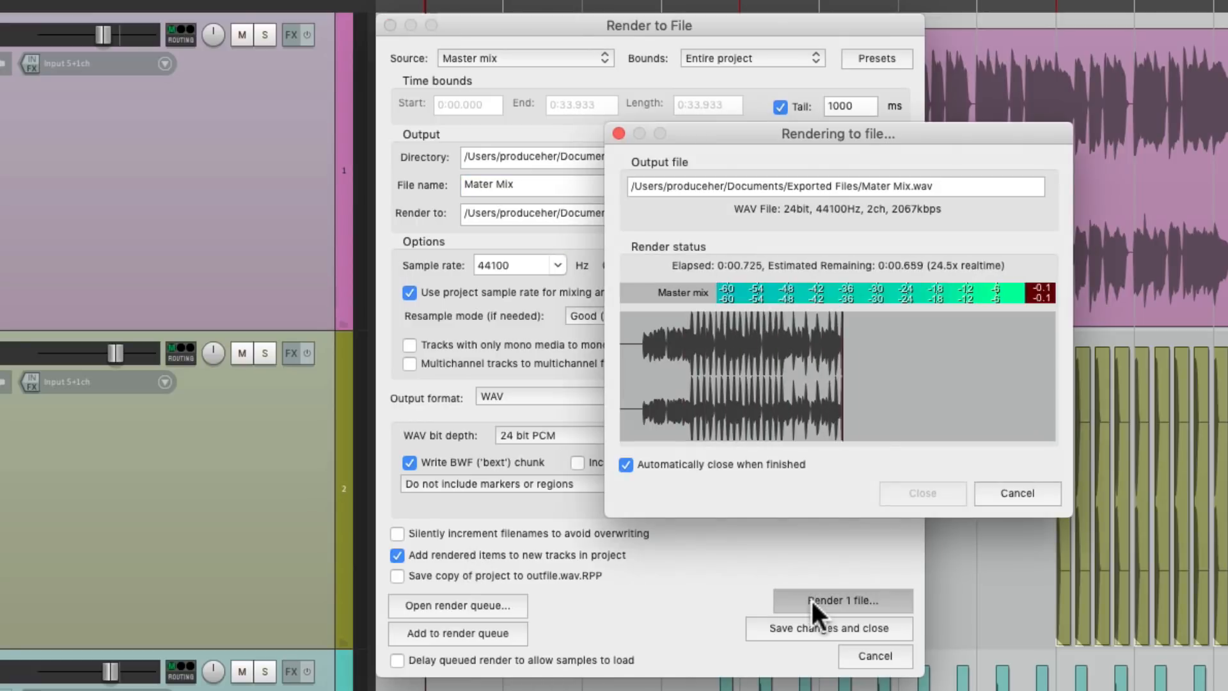
left_click(842, 600)
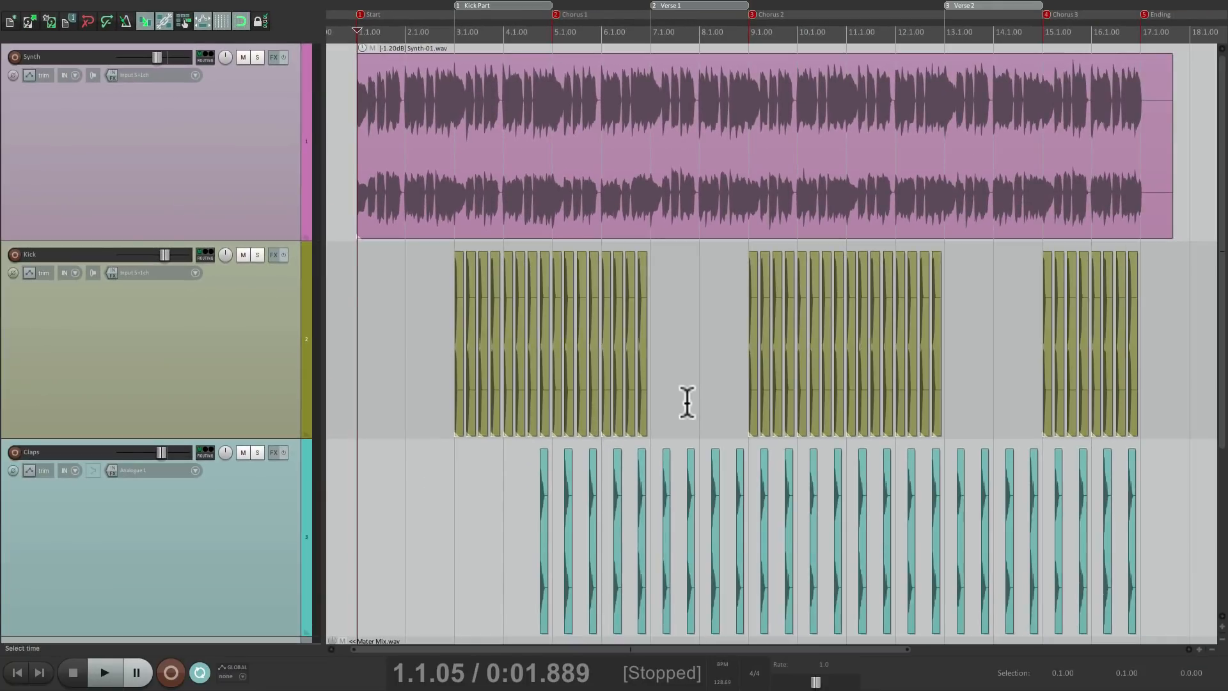
Scroll to the Mater Mix track and audition it on its own
scroll("down", 3)
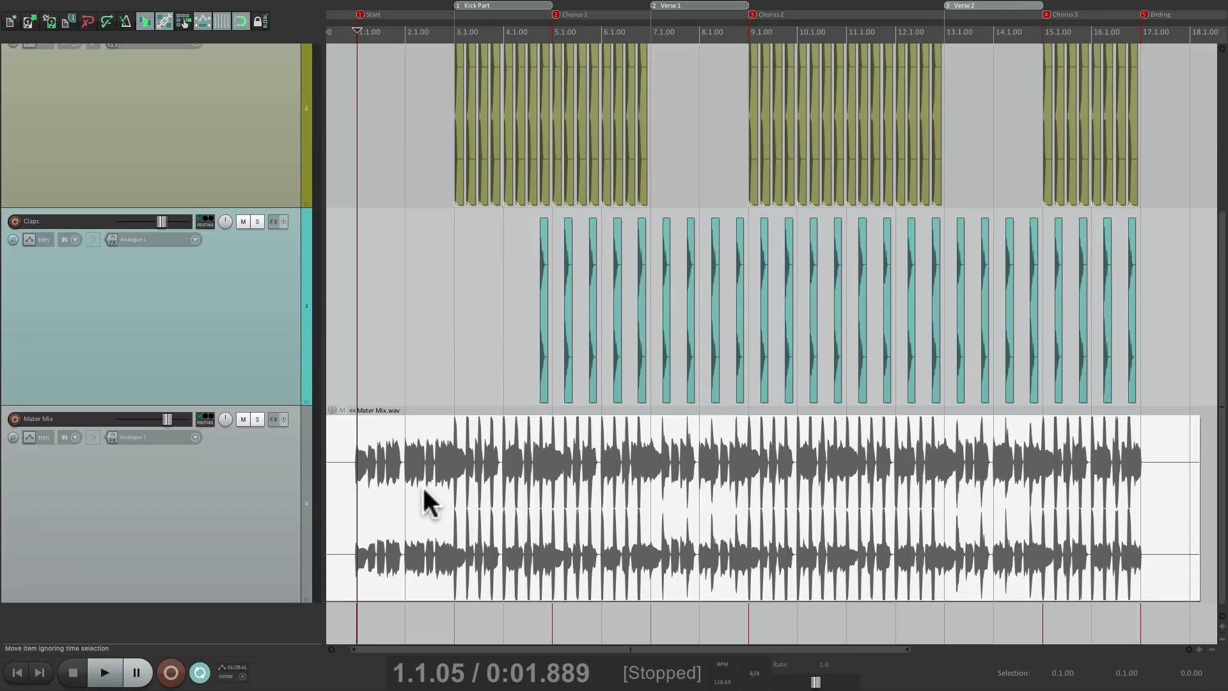
mouse_move(261, 430)
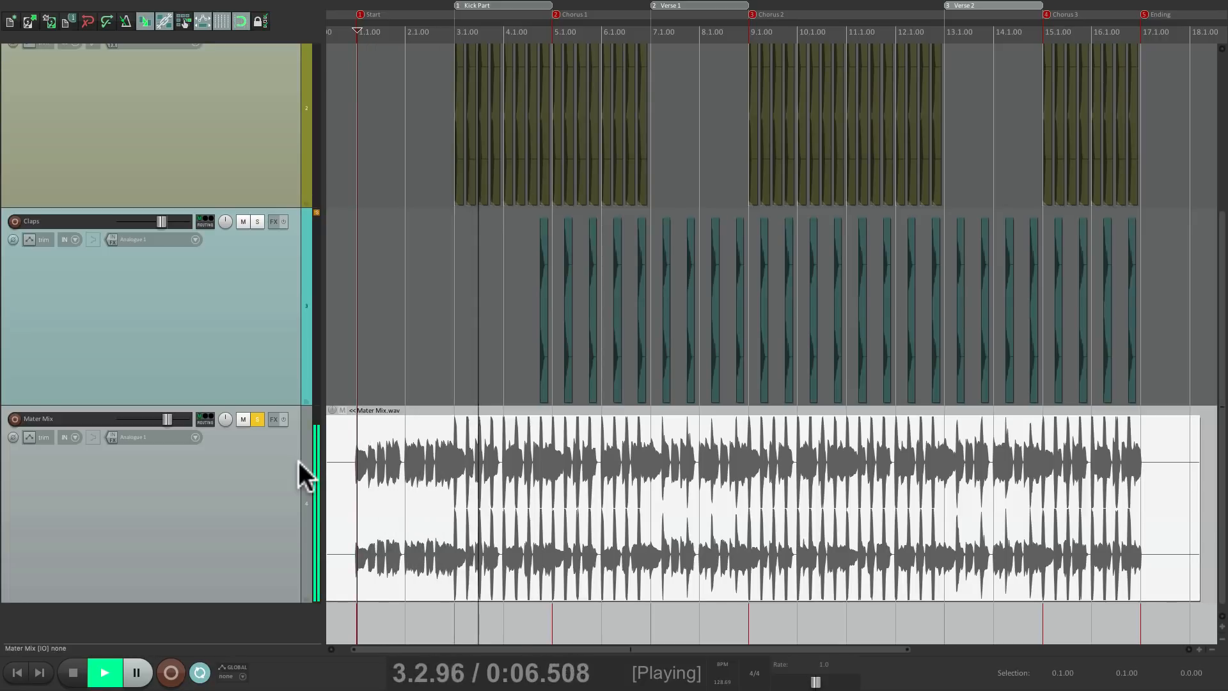
left_click(72, 672)
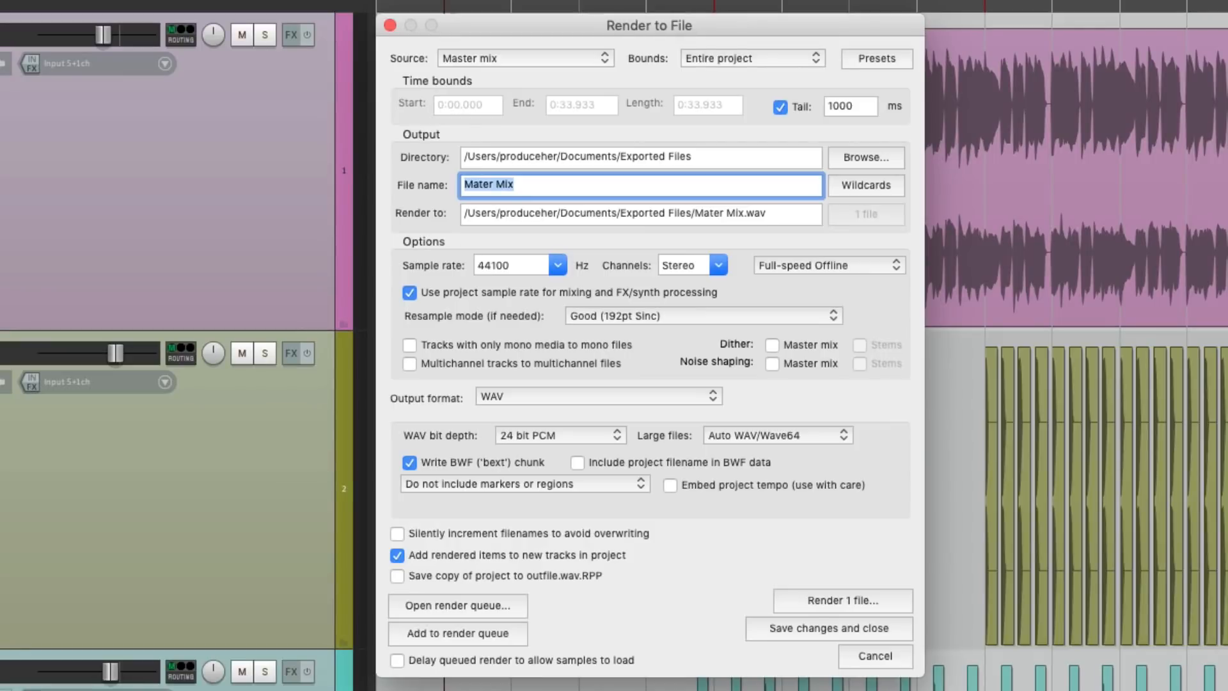
mouse_move(599, 498)
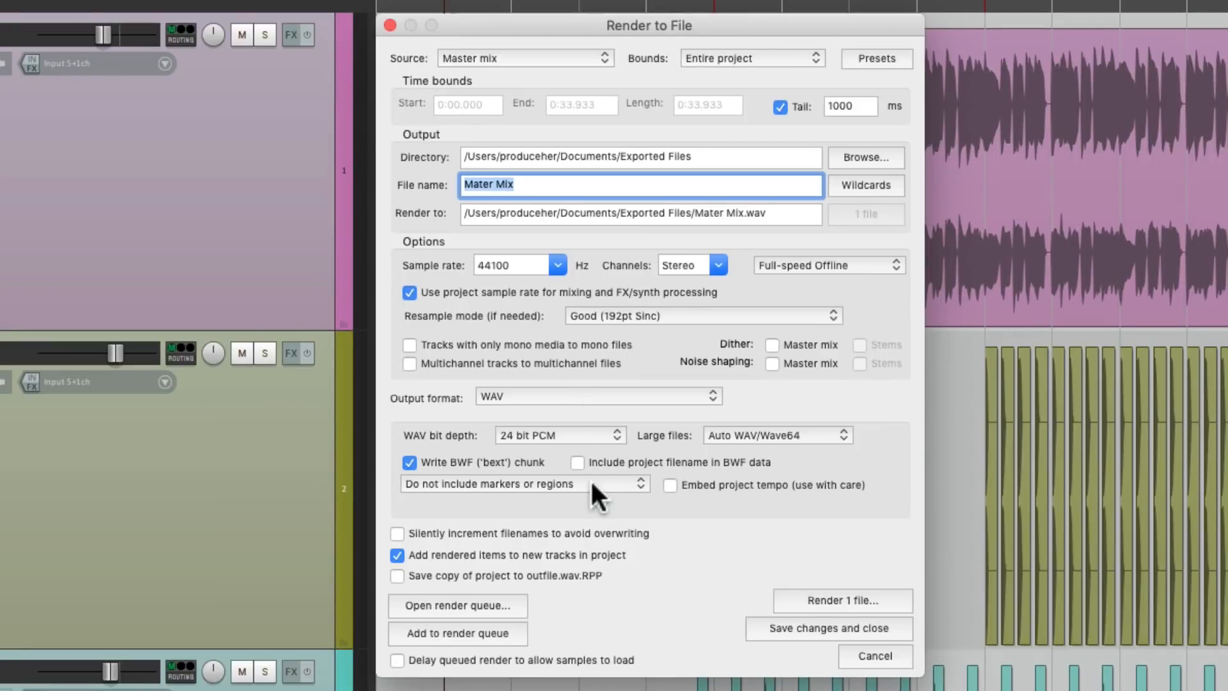
Re-render Mater Mix with 'Markers + regions' embedded in the file
left_click(521, 484)
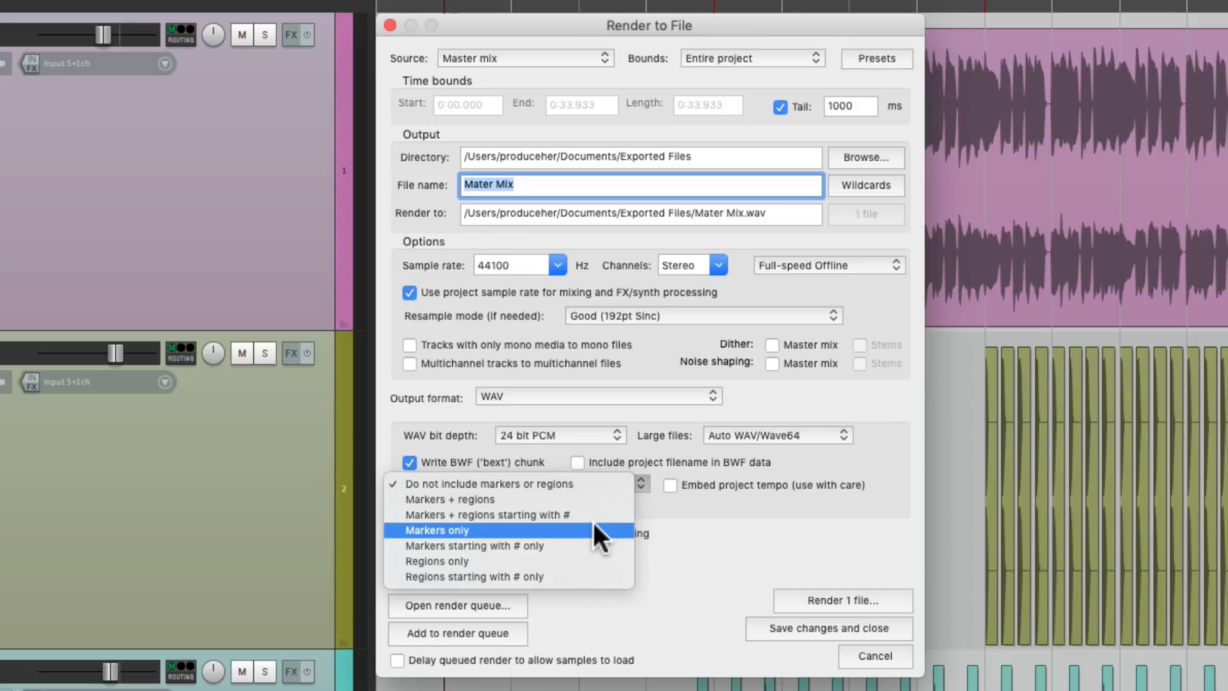
mouse_move(599, 561)
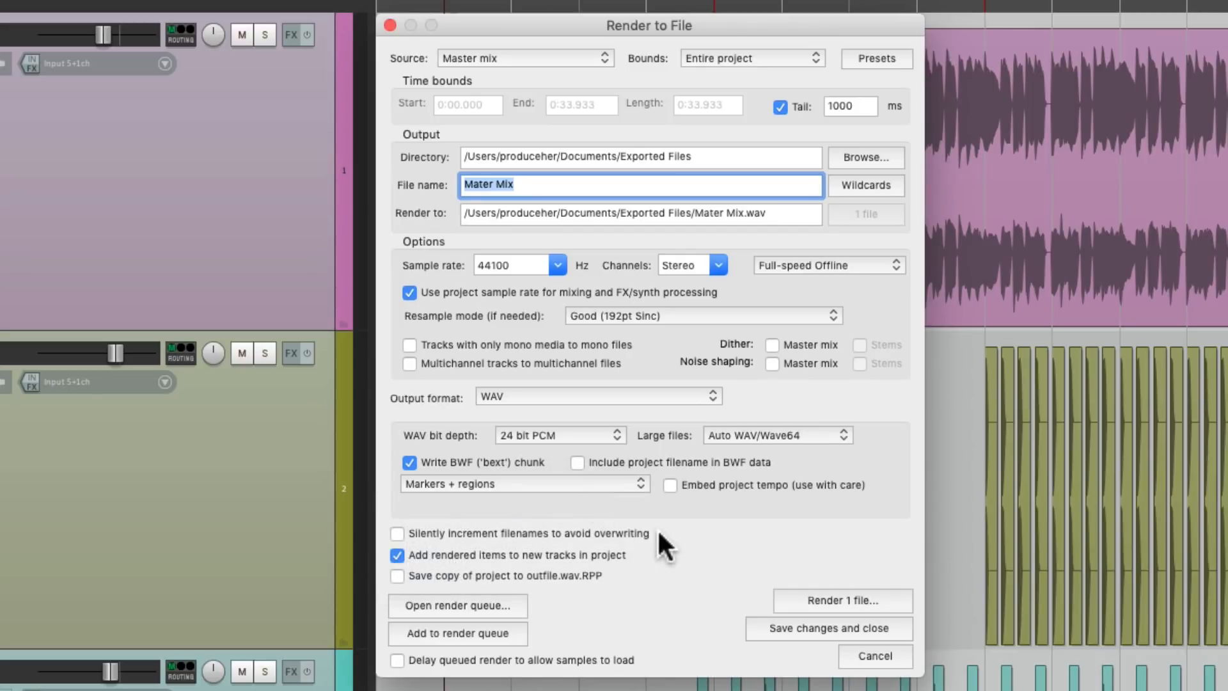
mouse_move(790, 608)
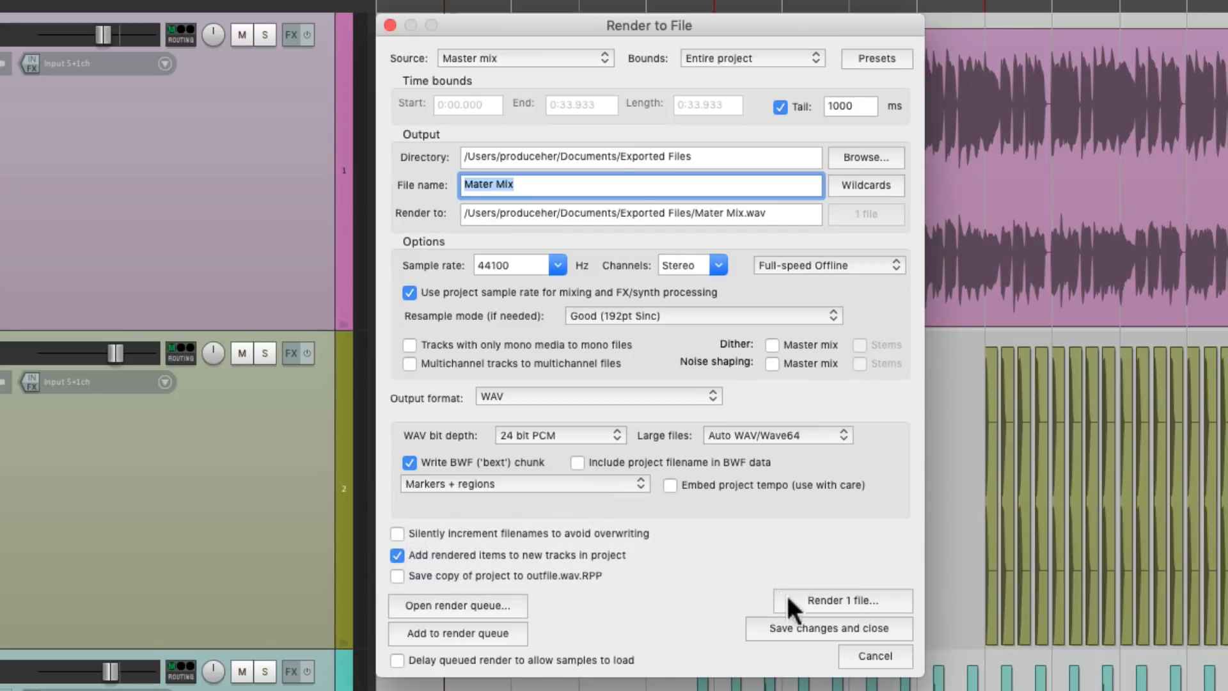
left_click(840, 601)
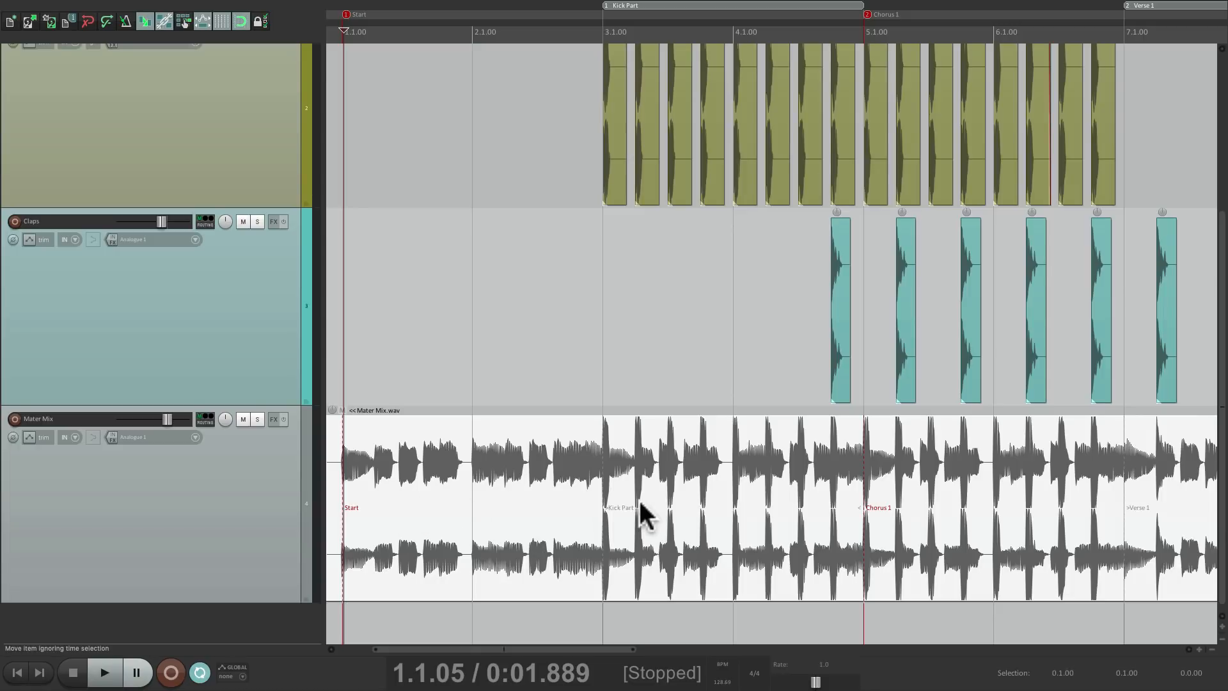
mouse_move(881, 524)
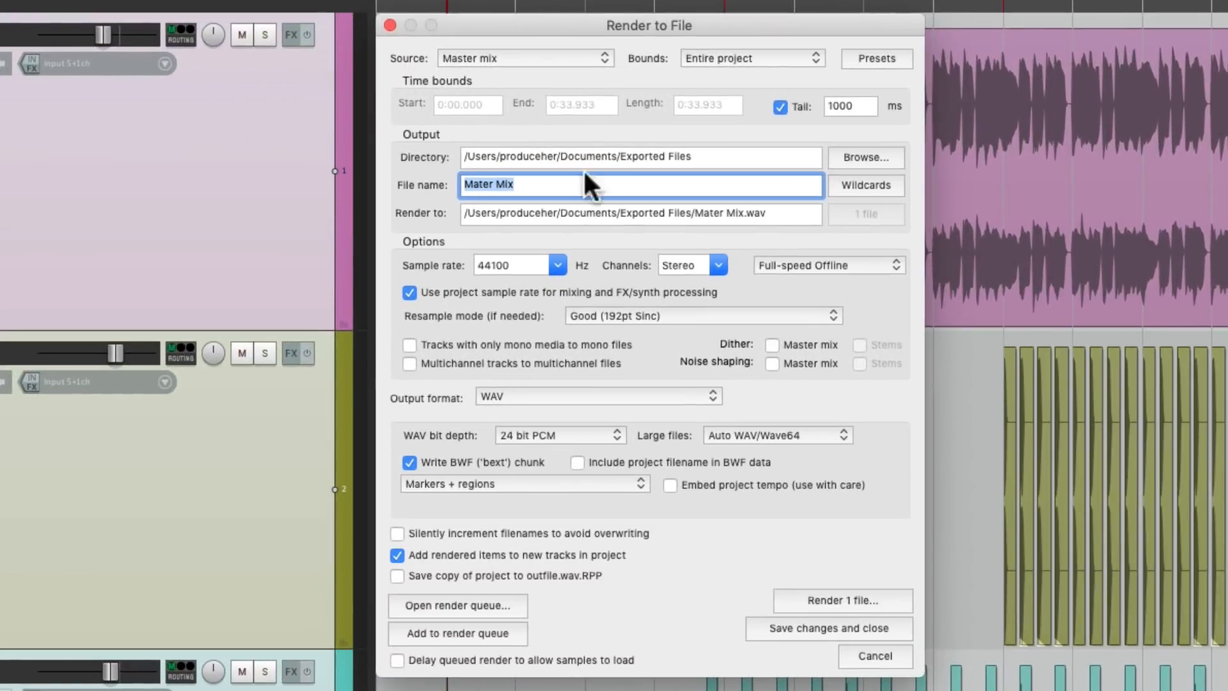
Set source to 'Stems (selected tracks)' and name files with the $track wildcard
left_click(524, 58)
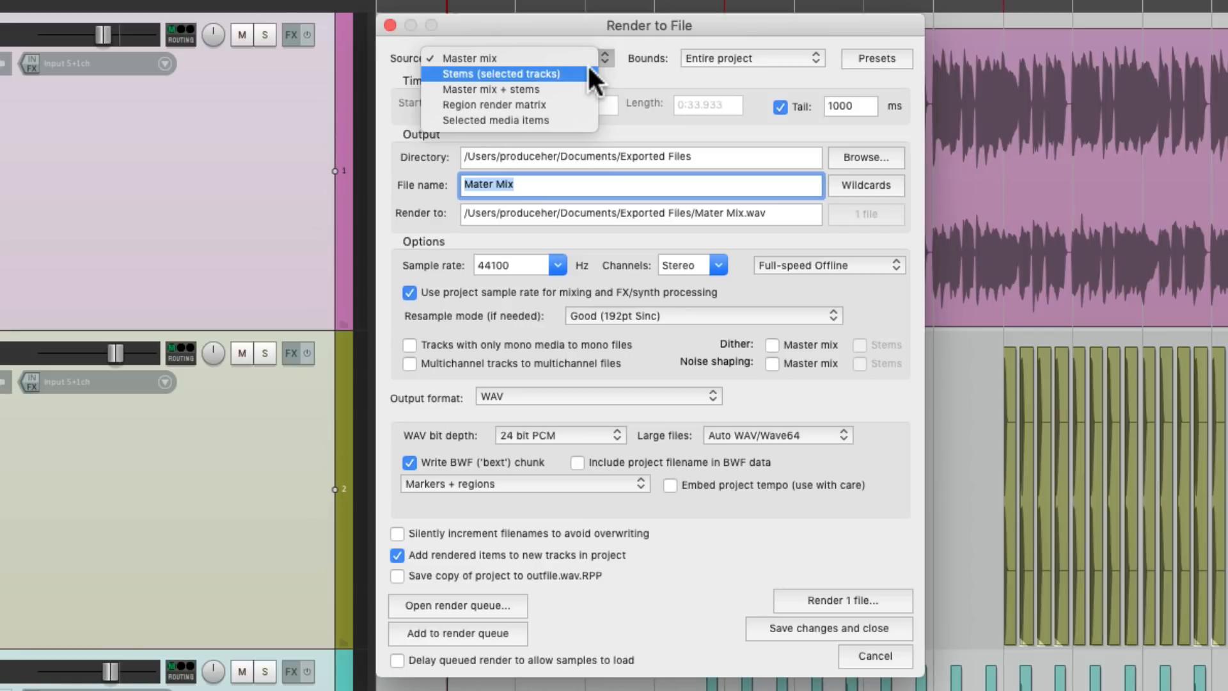
left_click(498, 73)
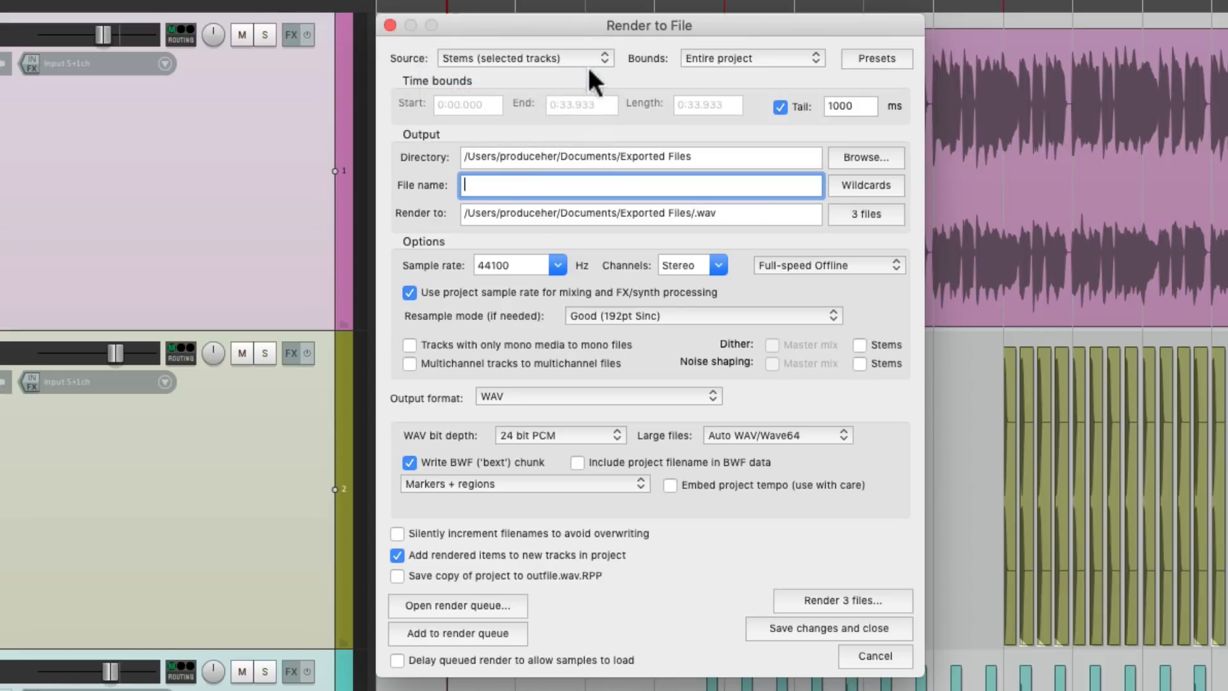
mouse_move(845, 194)
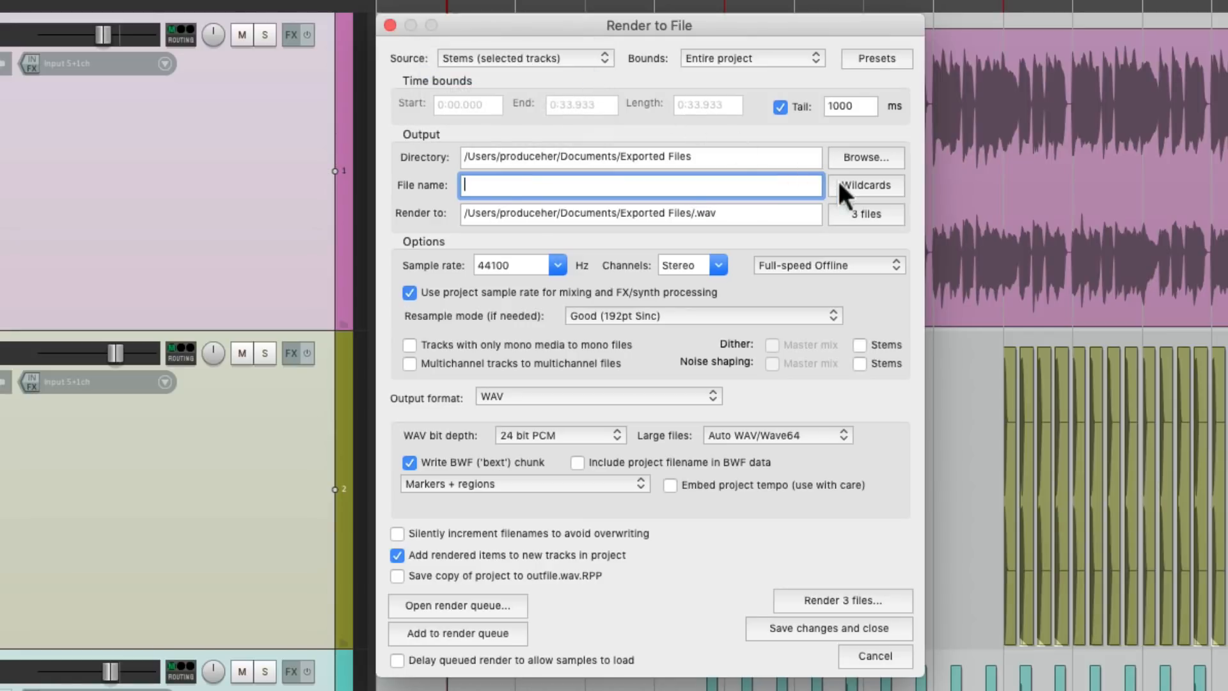
left_click(865, 184)
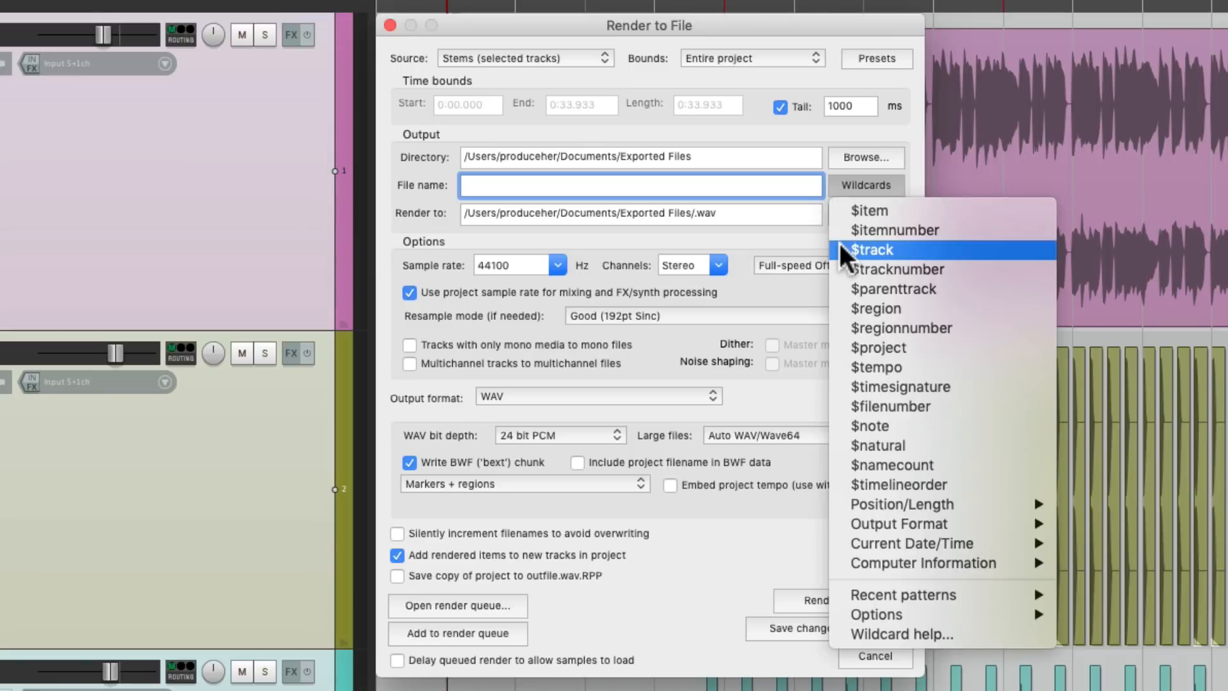
left_click(871, 249)
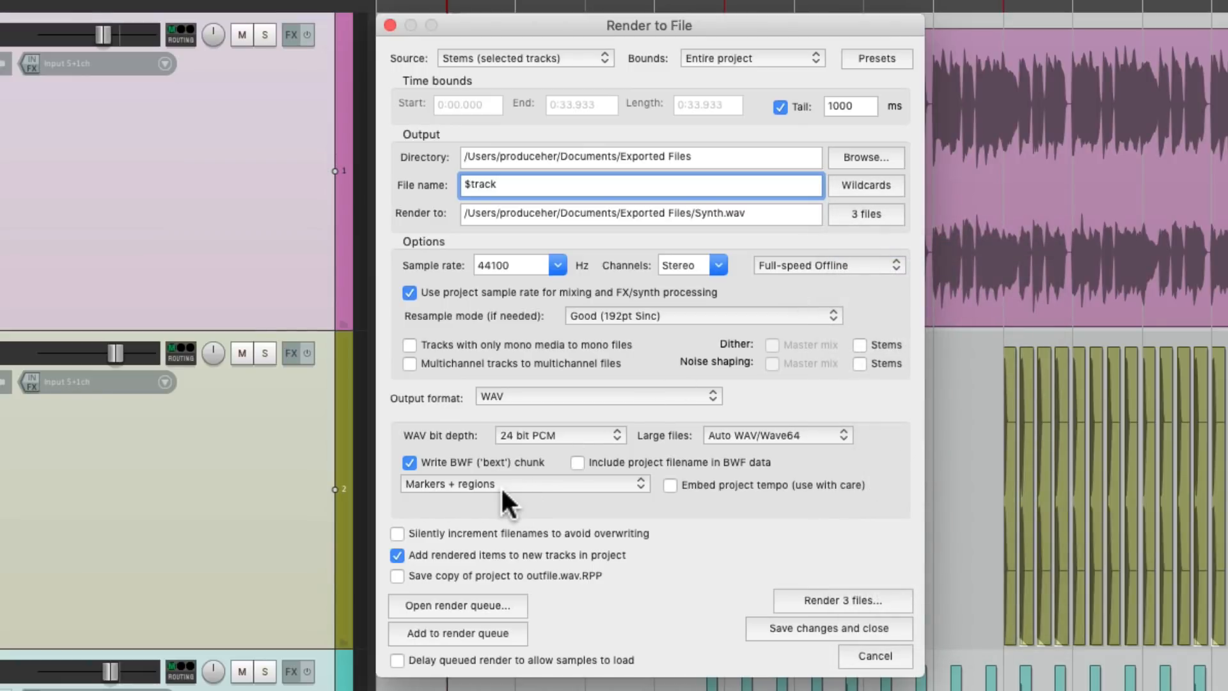
mouse_move(791, 618)
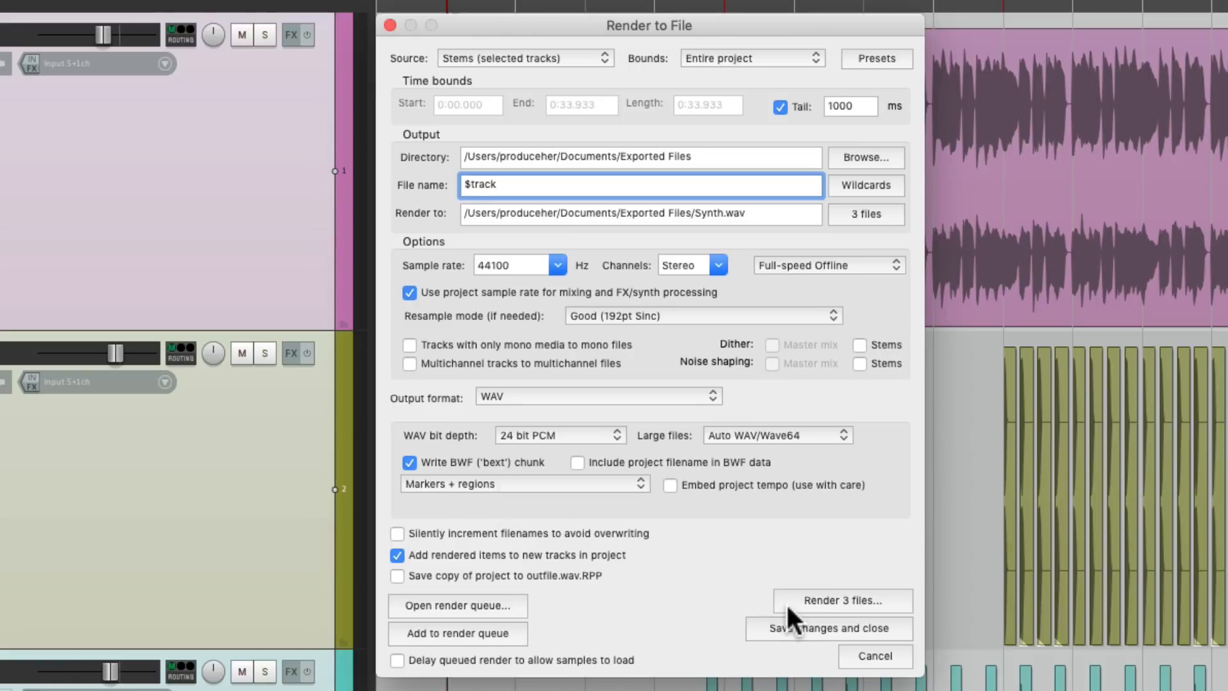
Render the Synth, Kick and Claps stems with embedded cues as new tracks
left_click(842, 600)
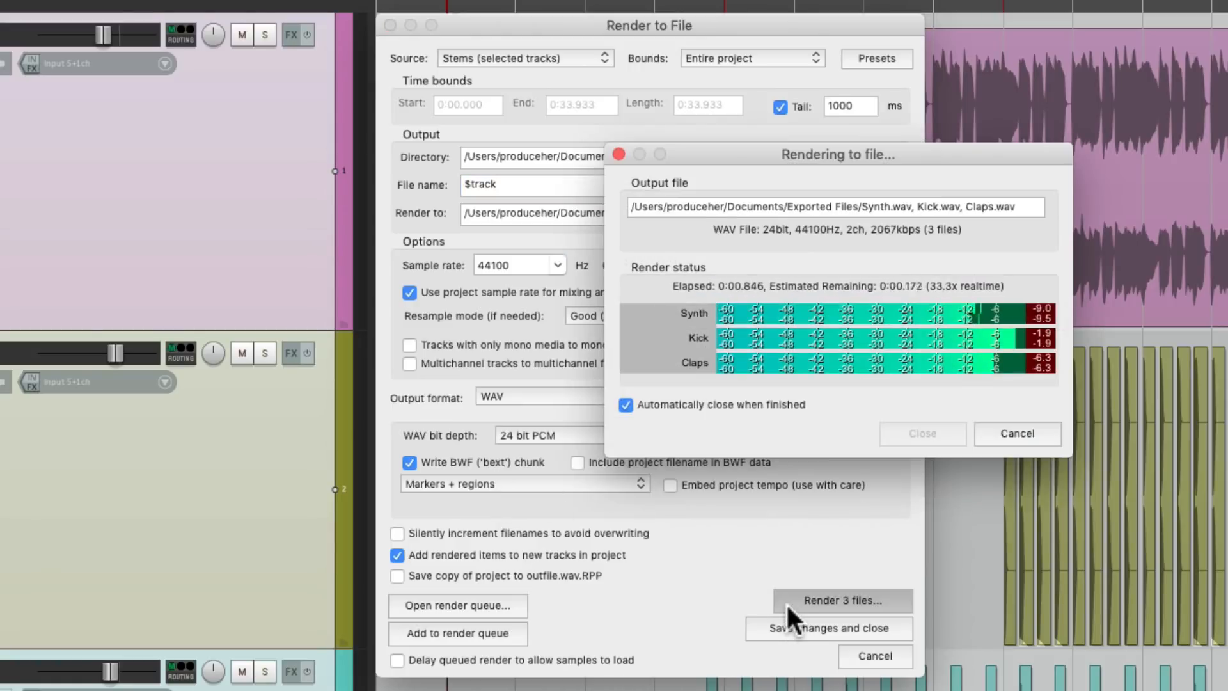
left_click(842, 600)
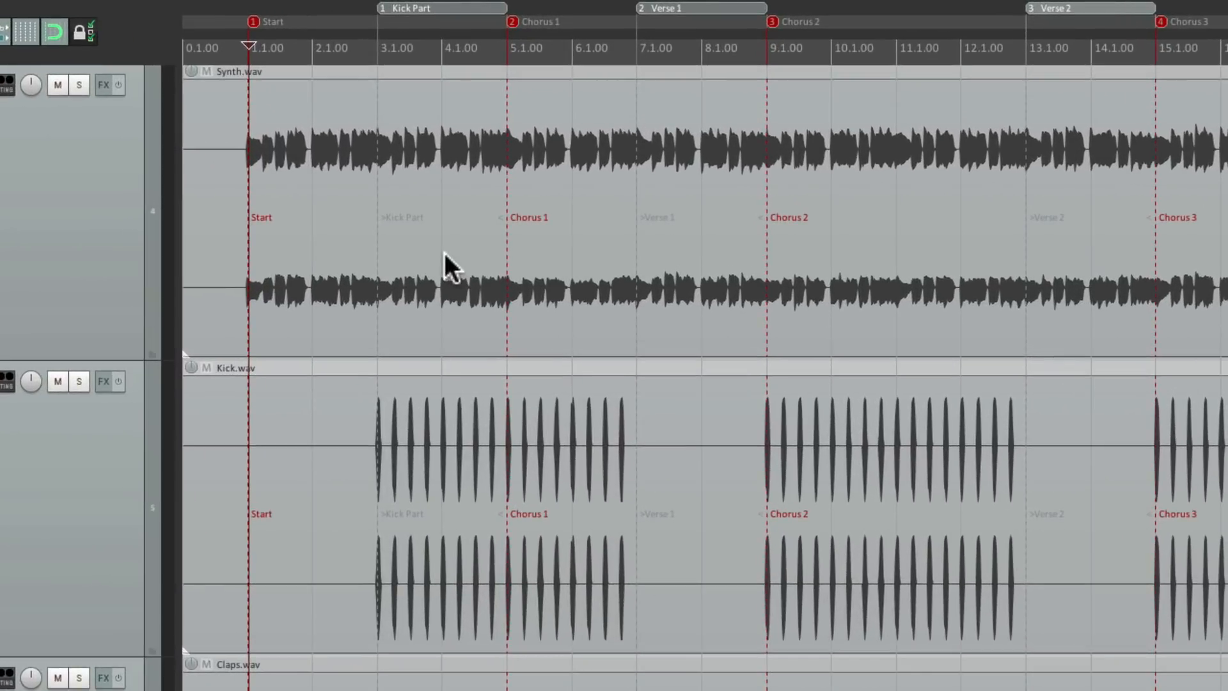
mouse_move(294, 239)
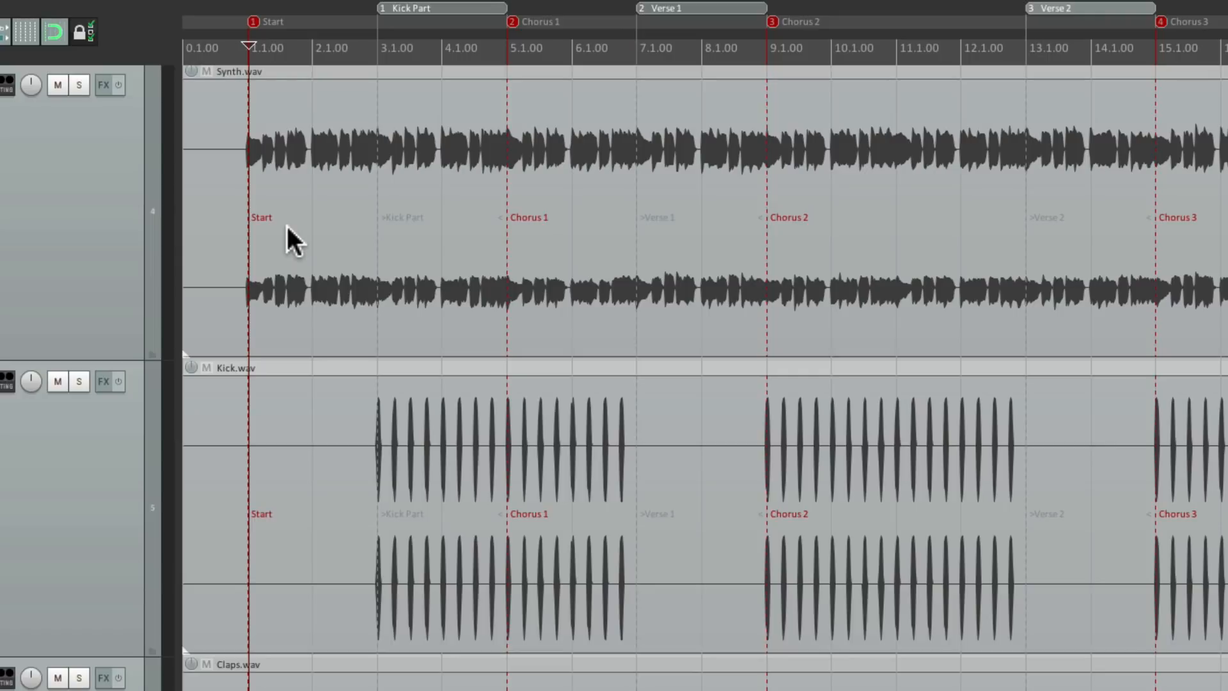
mouse_move(480, 252)
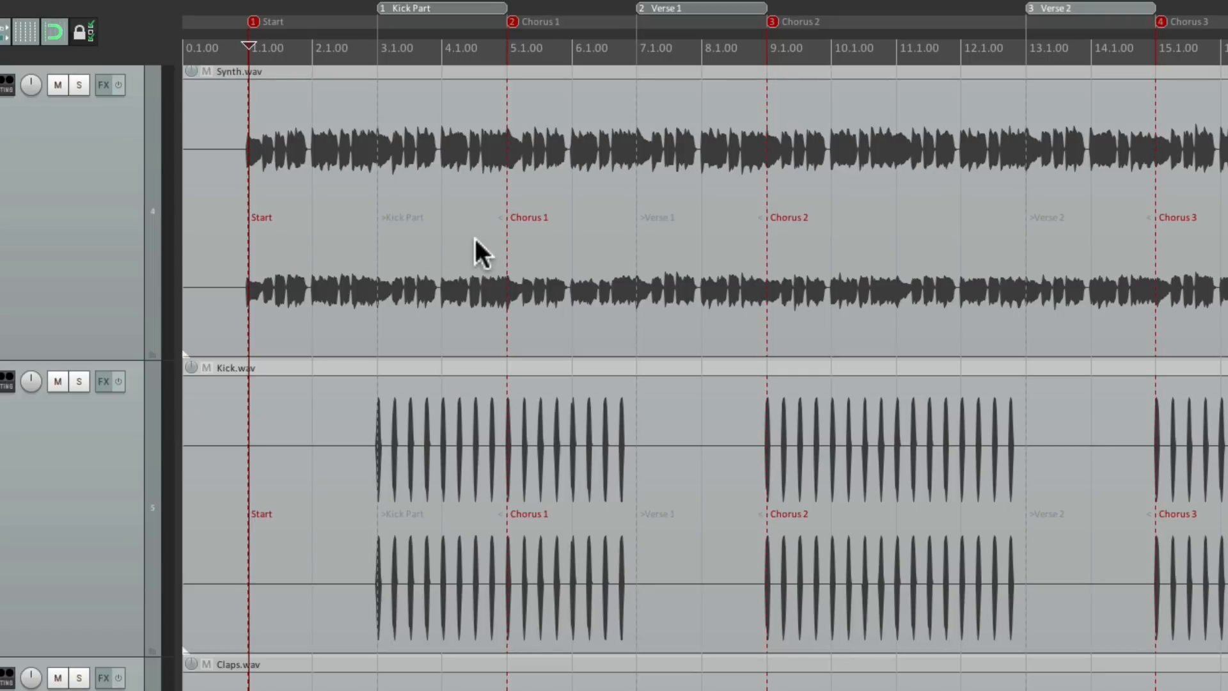
mouse_move(752, 249)
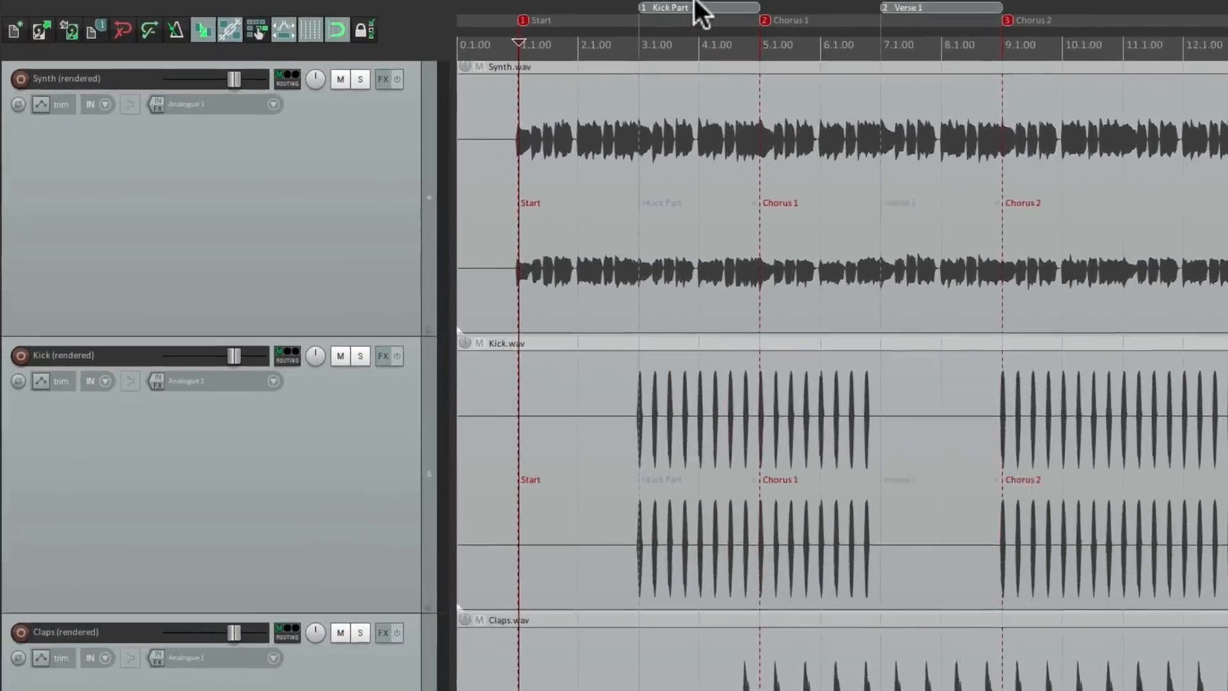
Filter the action list for 'medi cues' and hide media cue labels inside items
left_click(492, 10)
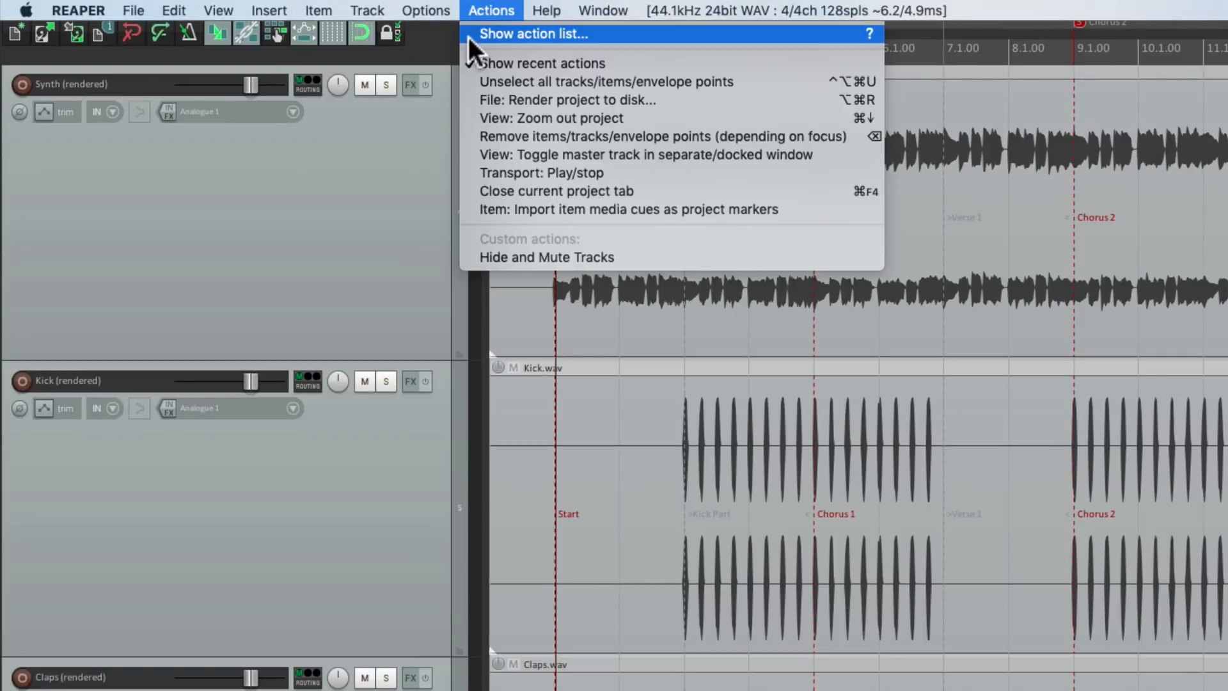
left_click(532, 33)
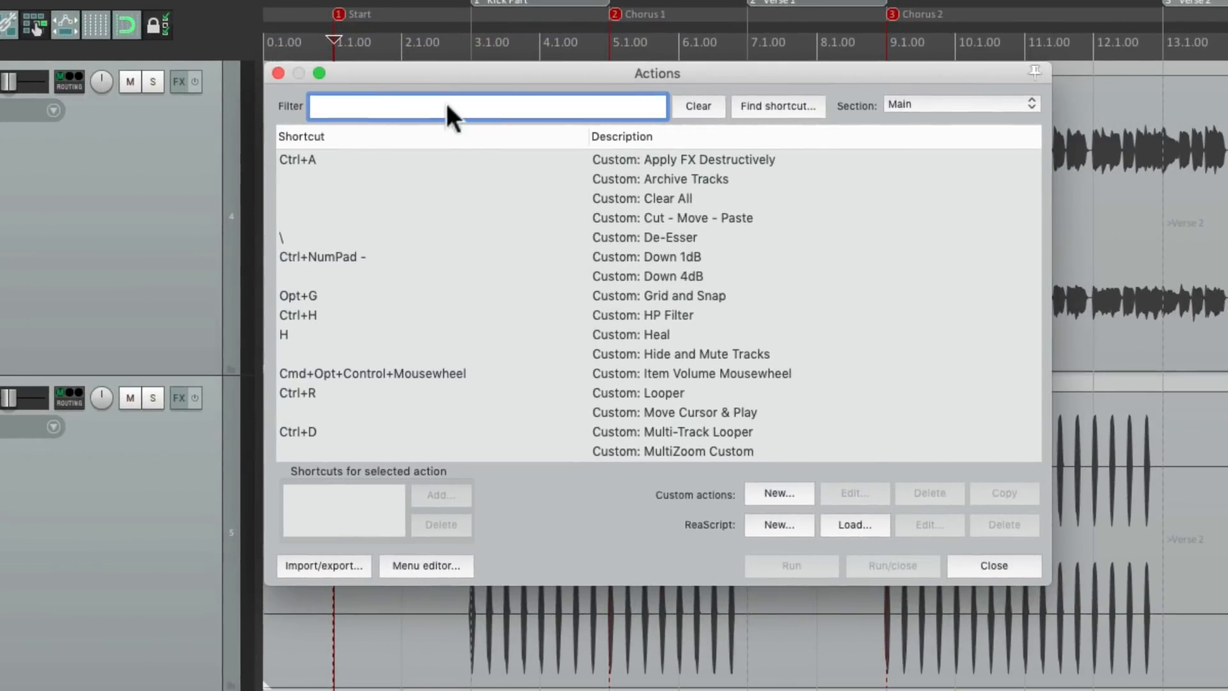
type("medi cues")
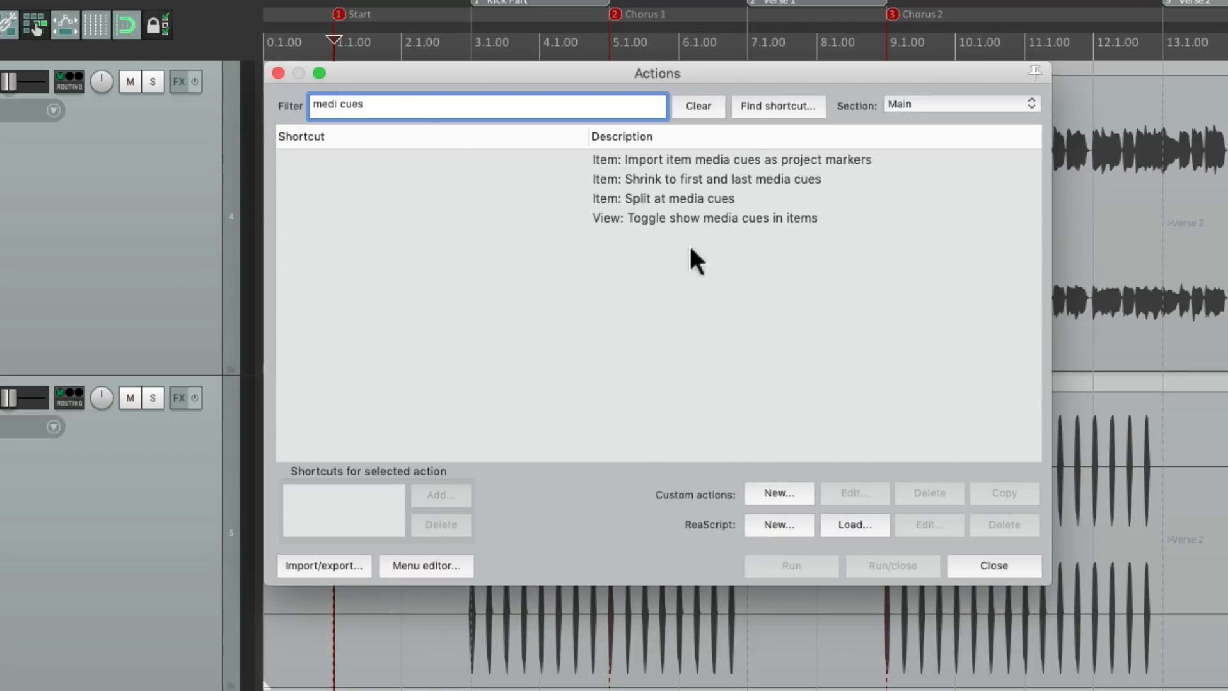
mouse_move(825, 228)
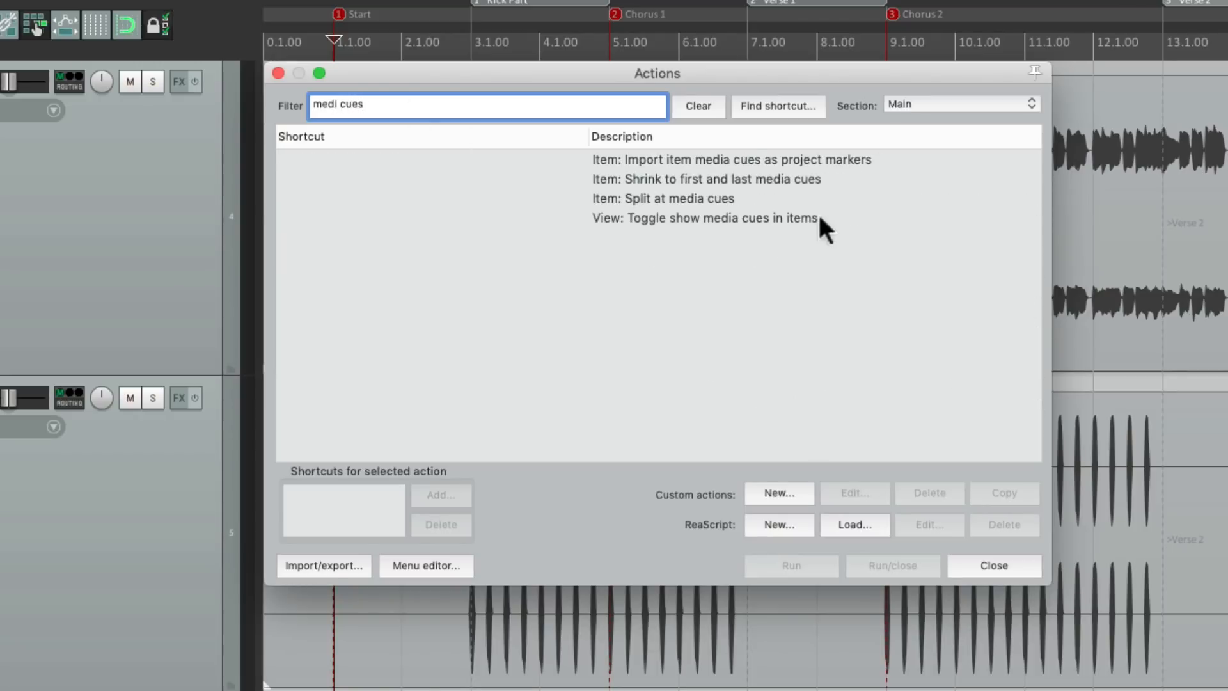
left_click(705, 218)
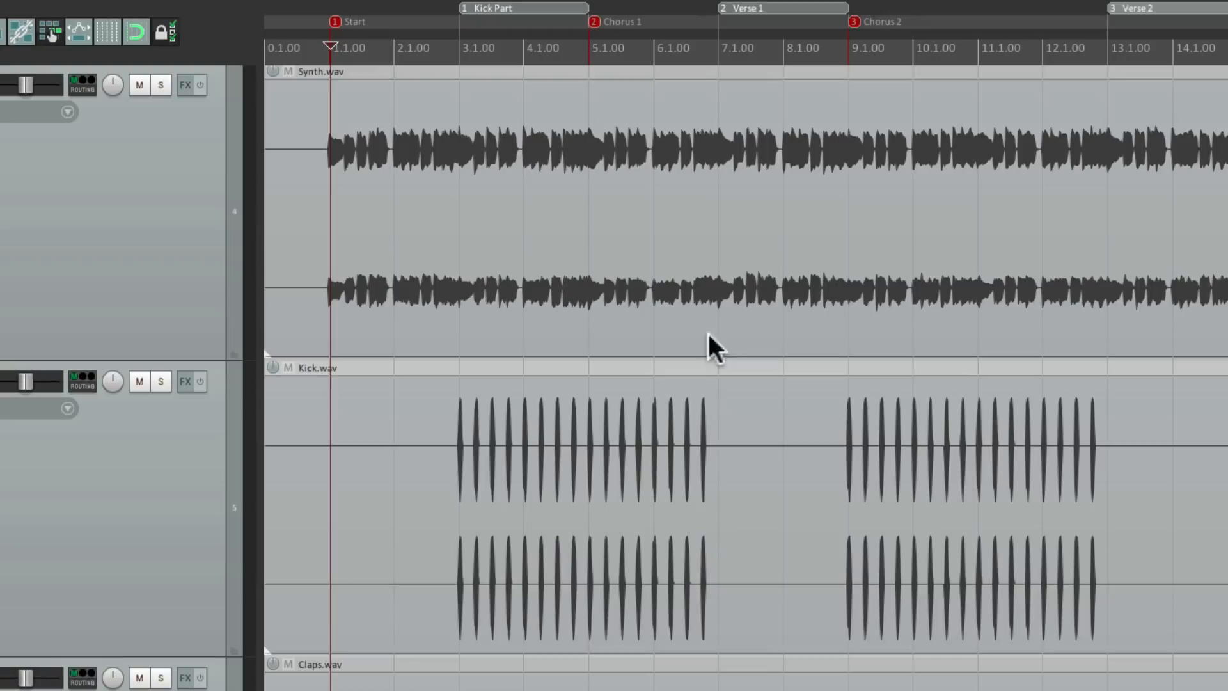
mouse_move(745, 545)
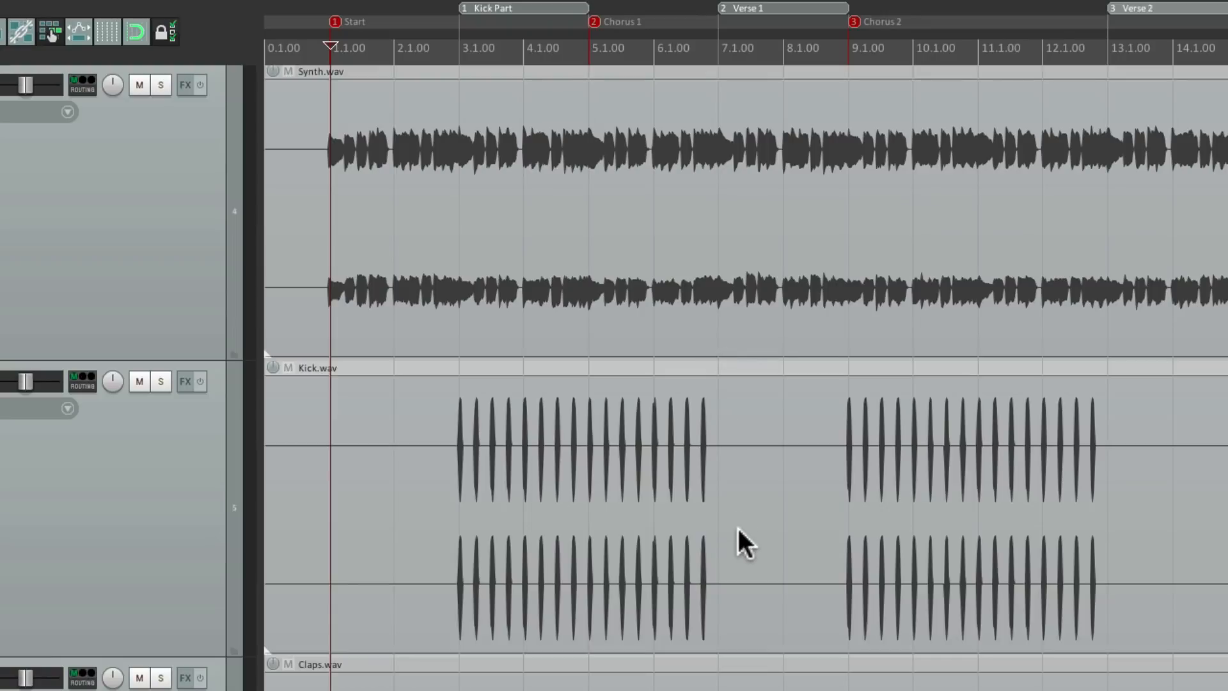
type("medi cues")
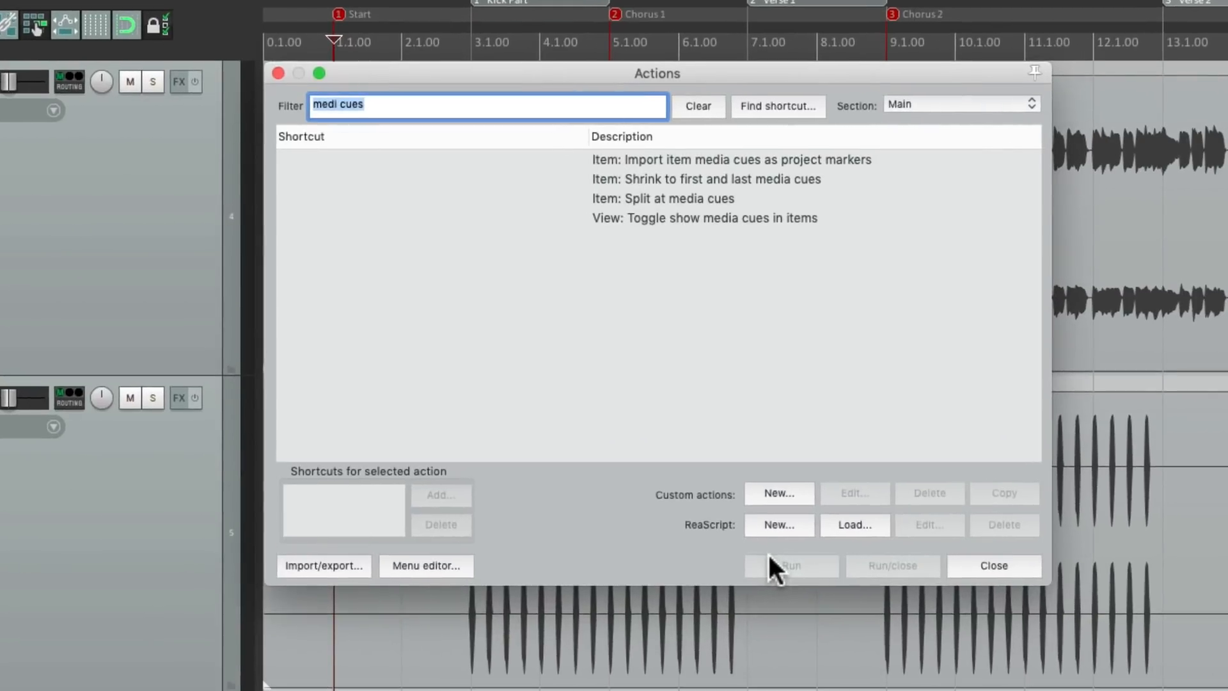
left_click(703, 218)
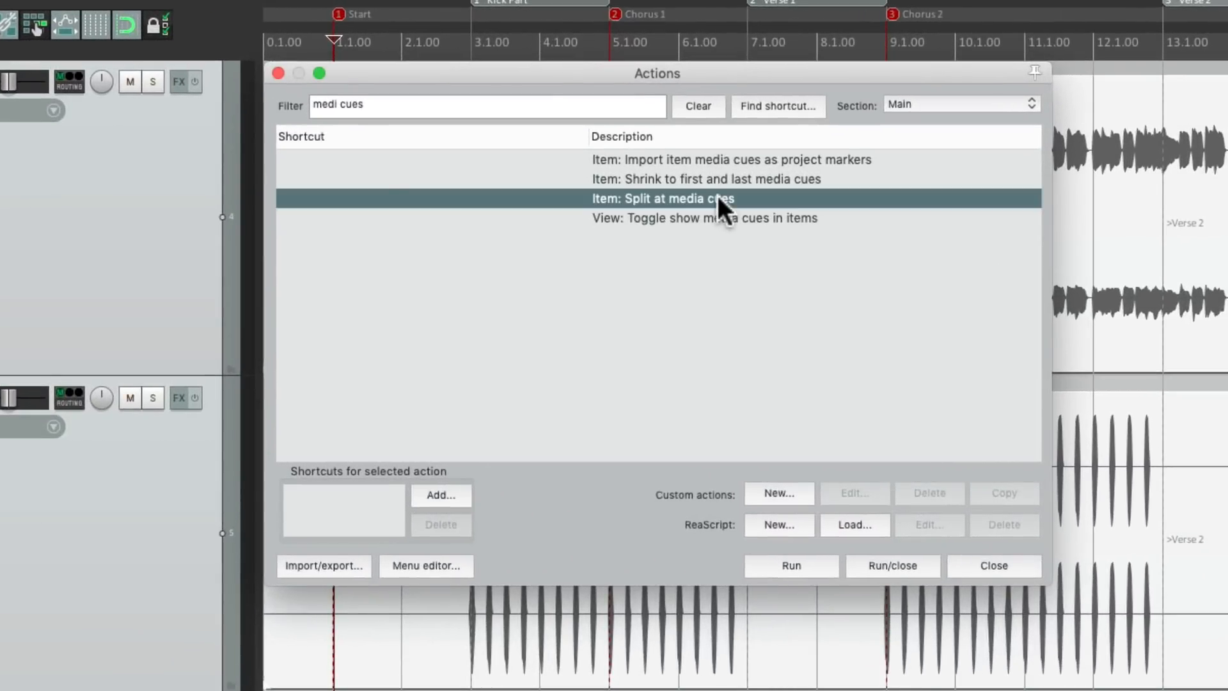
left_click(891, 566)
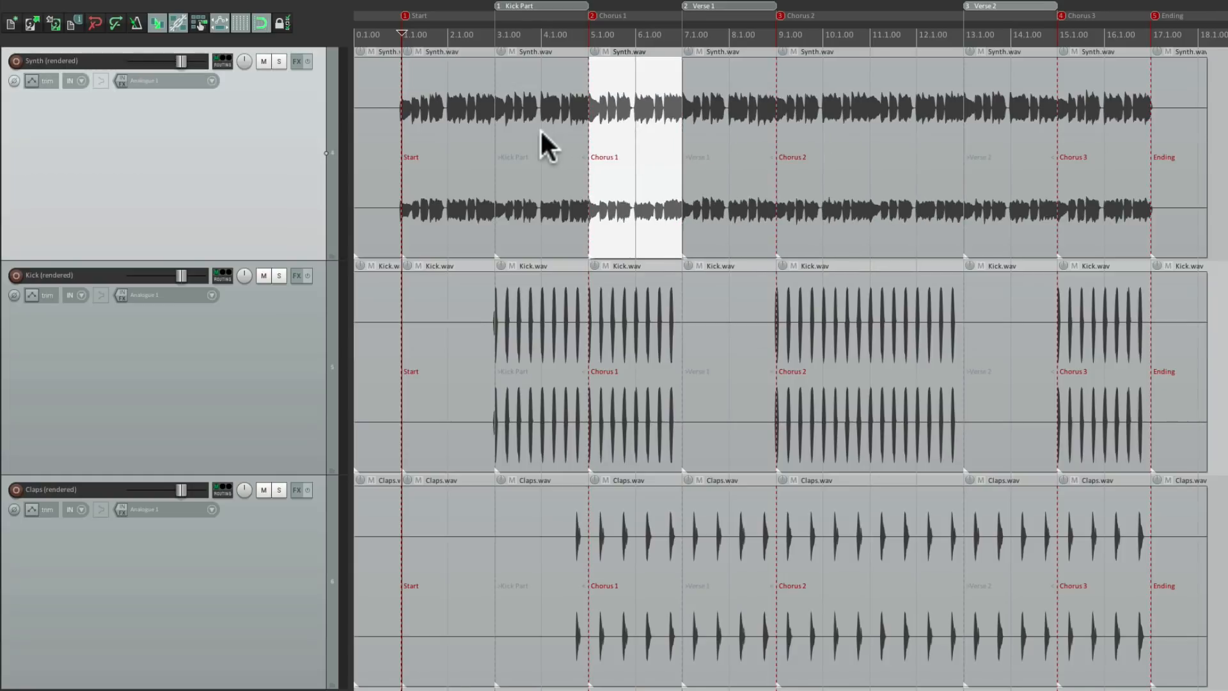
mouse_move(732, 145)
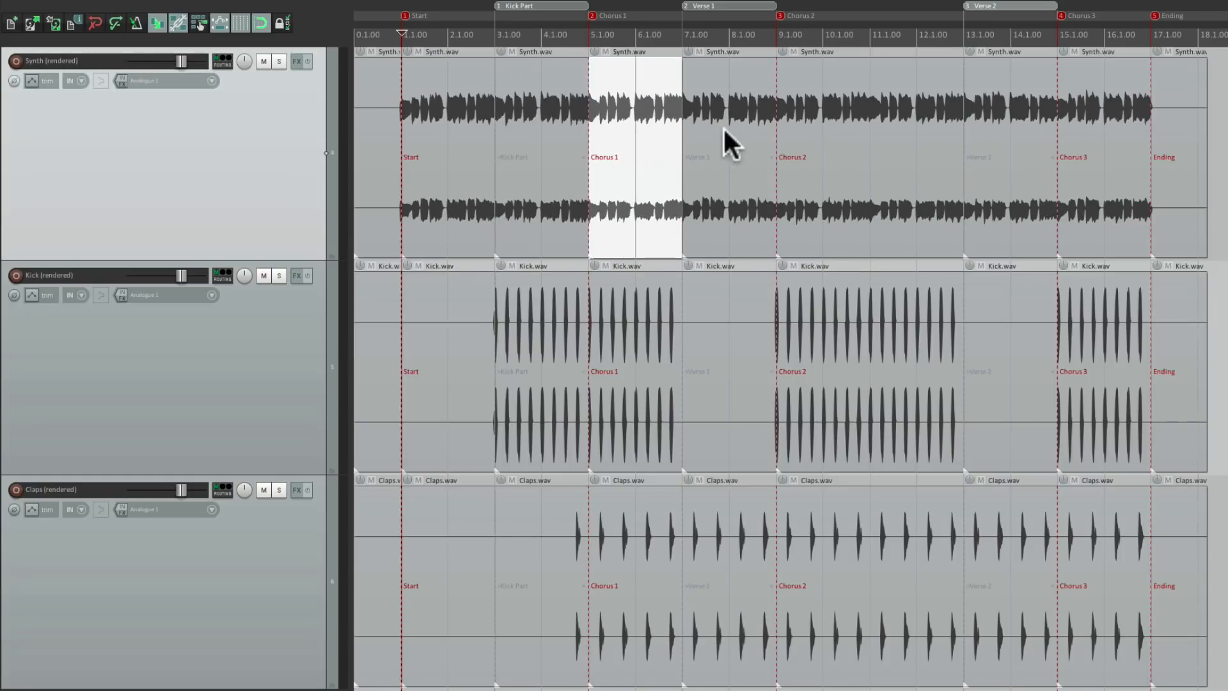
left_click(540, 361)
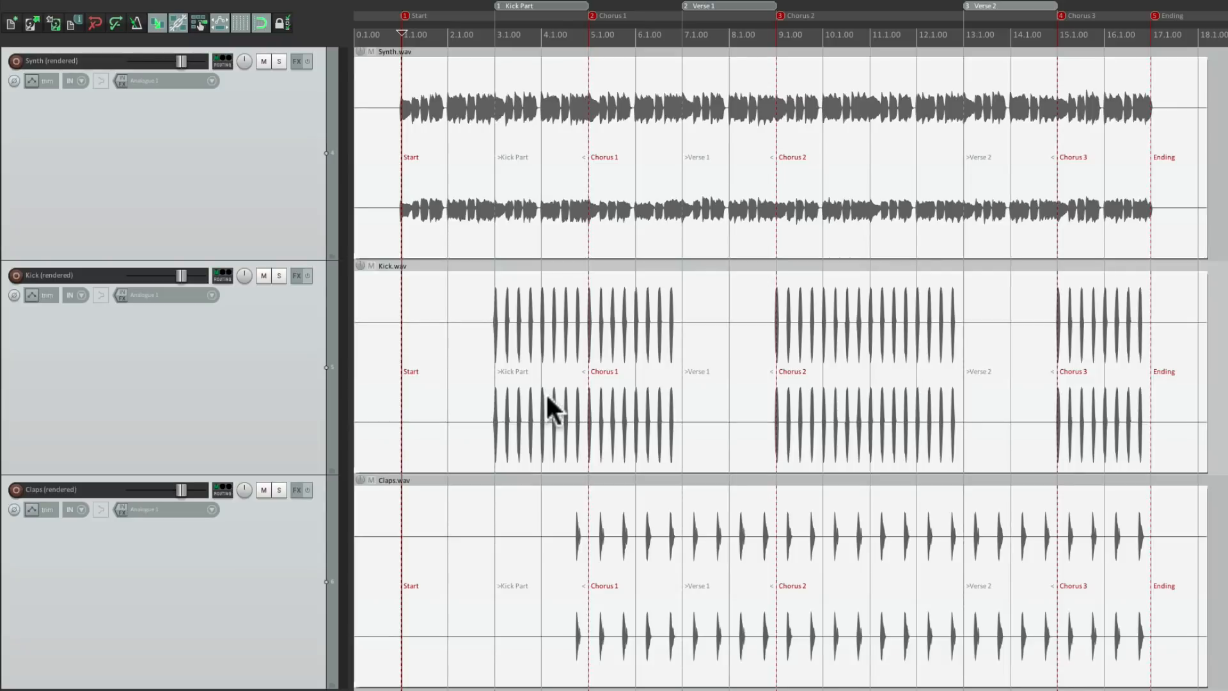
mouse_move(414, 181)
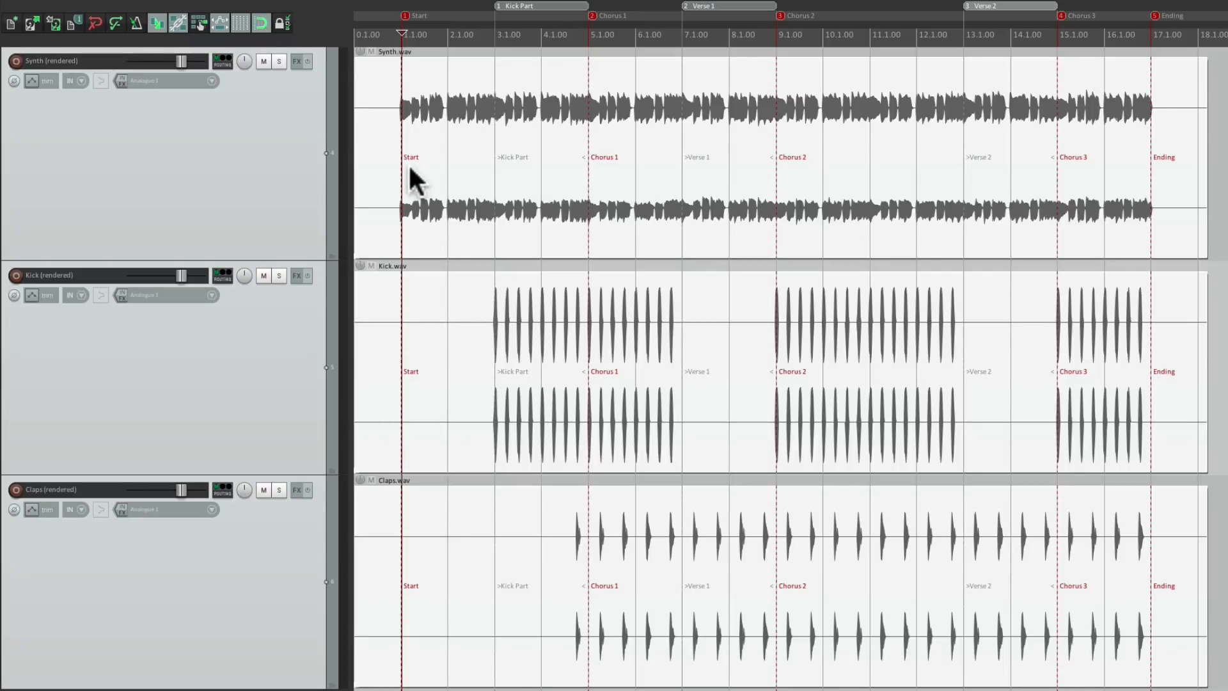
mouse_move(1182, 144)
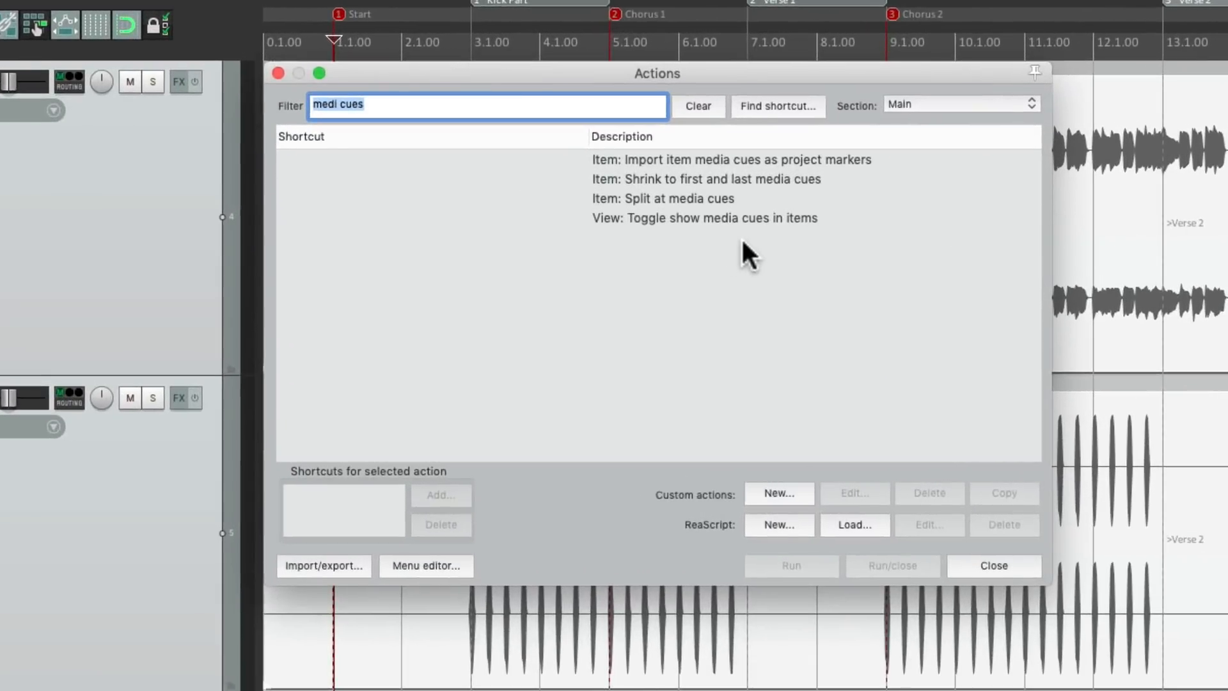
left_click(720, 179)
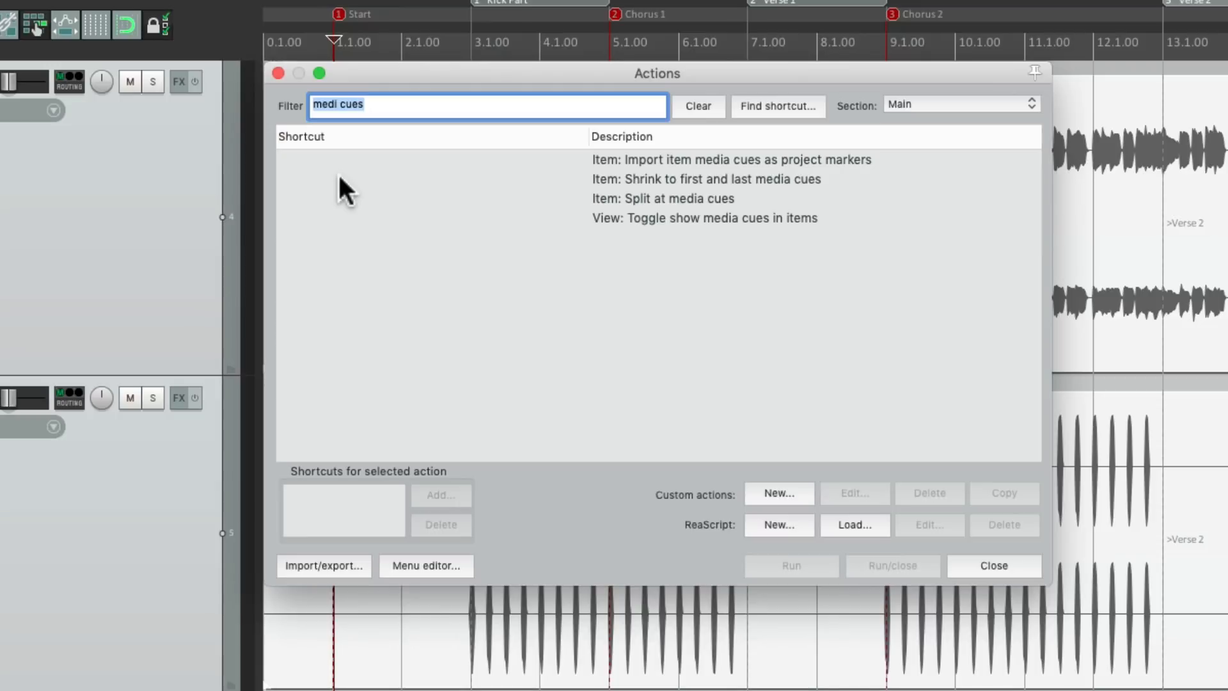
Start a new project and insert Claps.wav, Kick.wav and Synth.wav as tracks
left_click(732, 159)
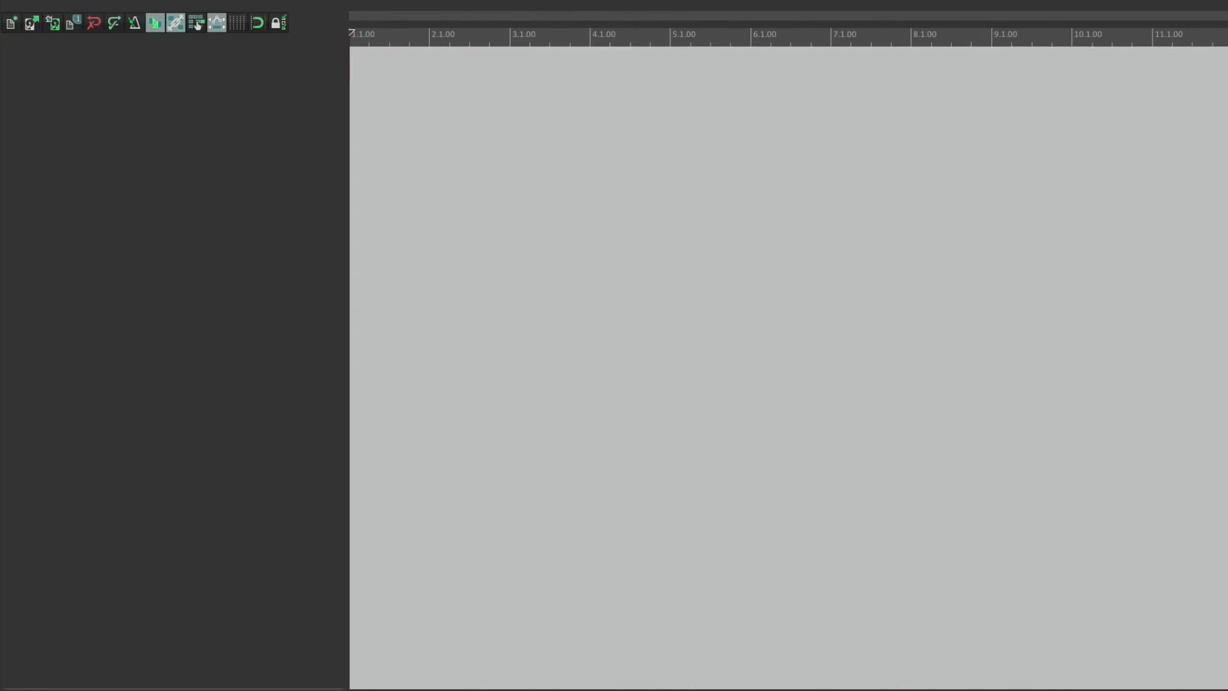
left_click(268, 10)
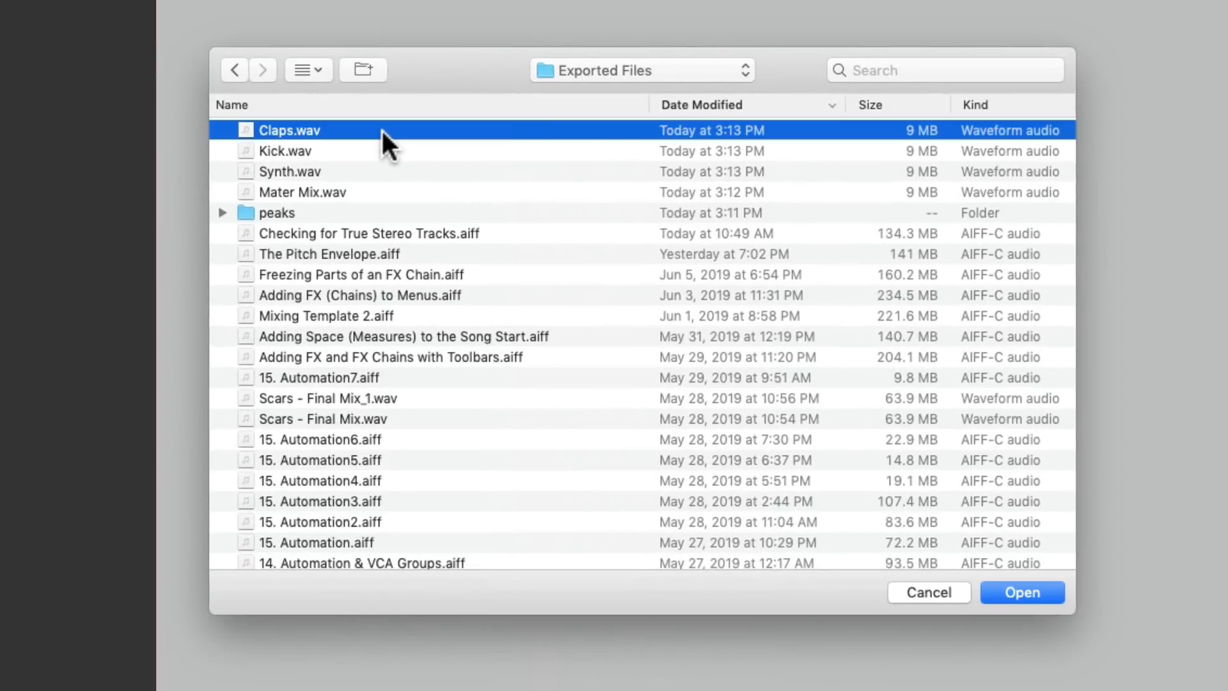
left_click(290, 172)
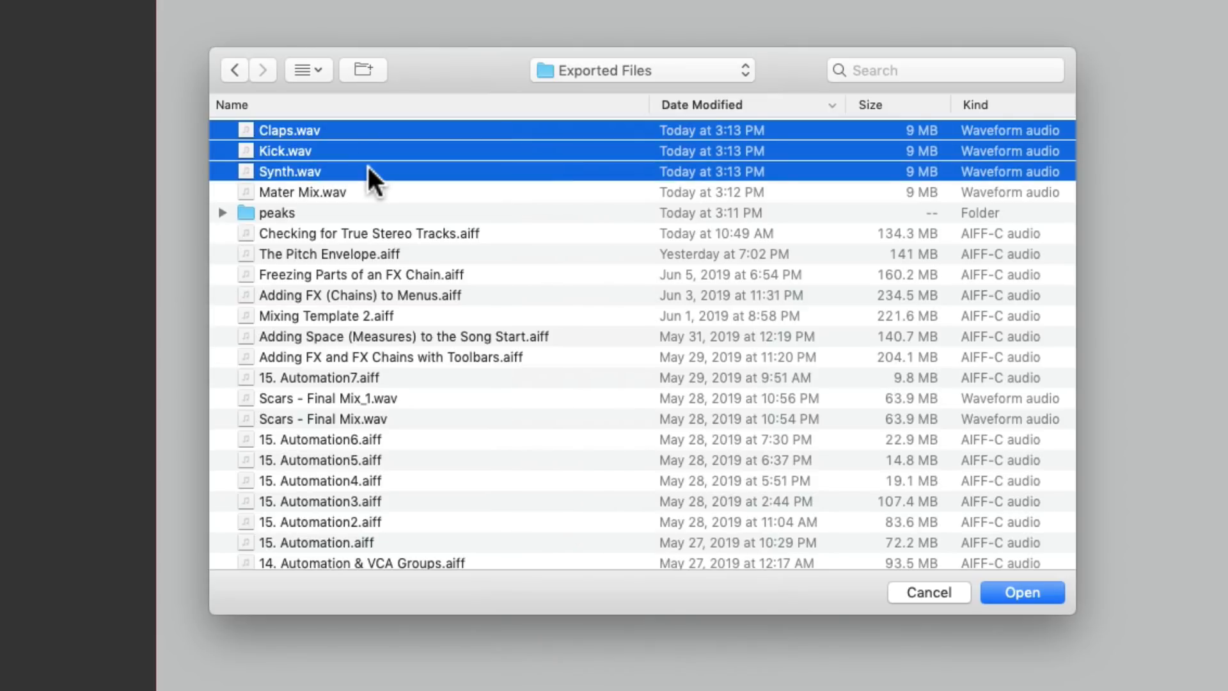
left_click(1021, 592)
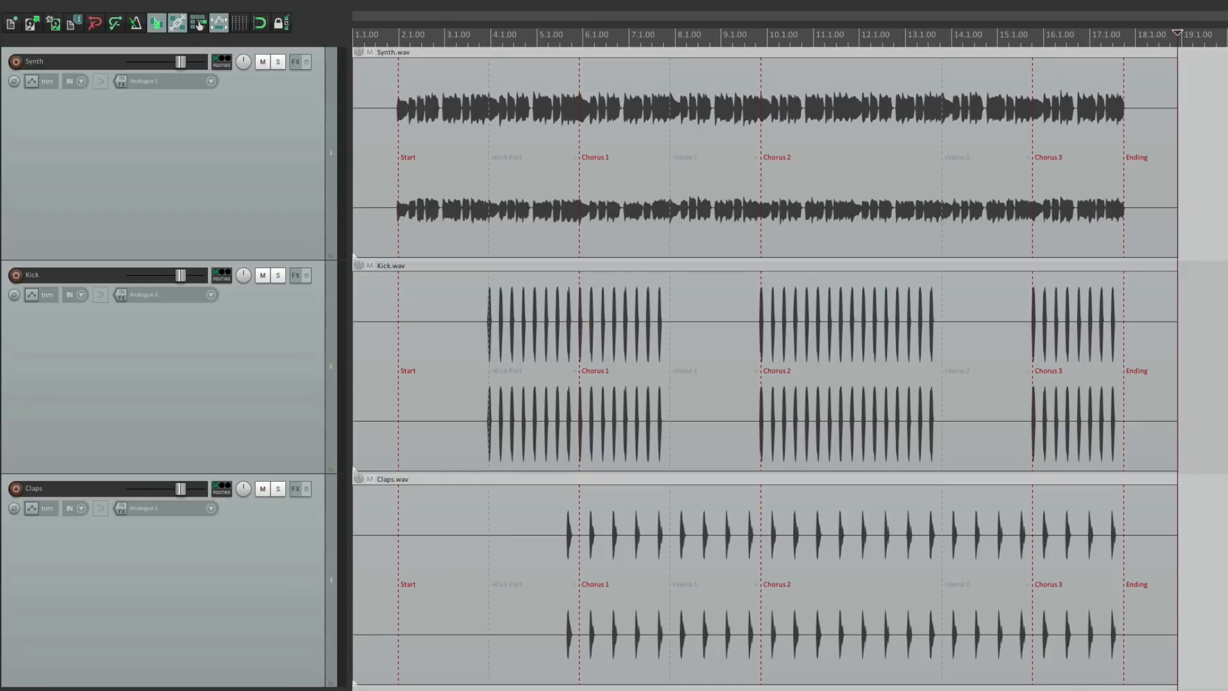
mouse_move(510, 215)
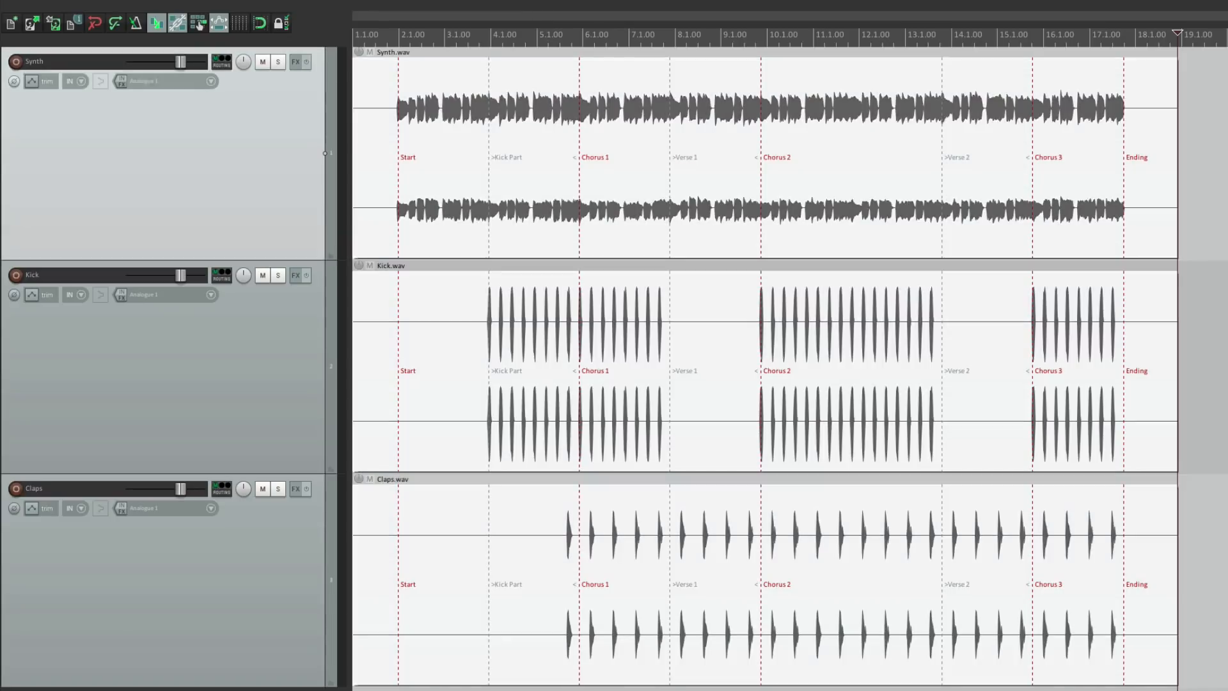
Run 'Item: Import item media cues as project markers' on the stems
type("medi cues")
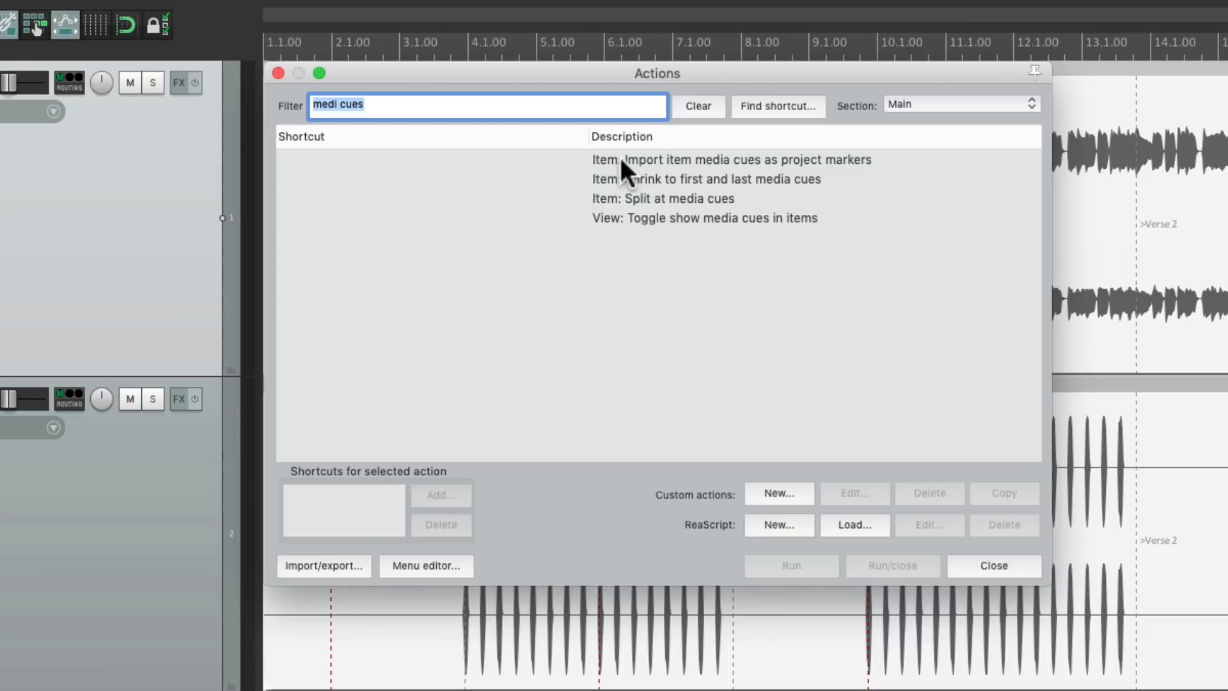
left_click(728, 160)
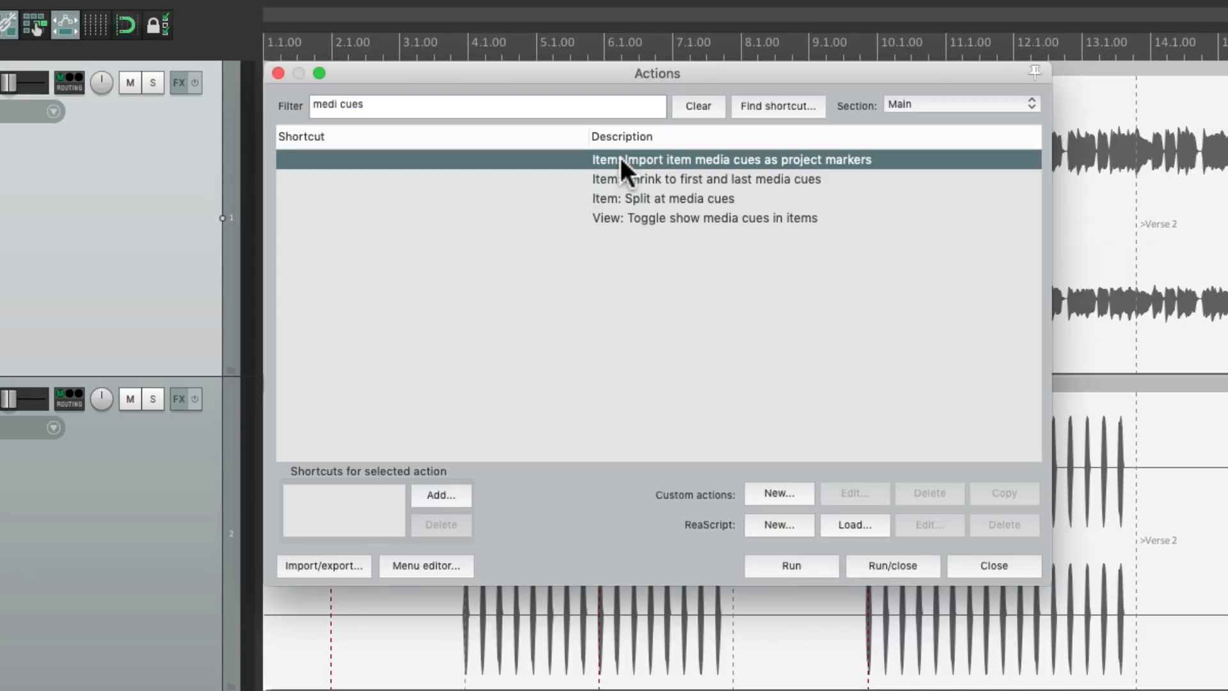
left_click(891, 566)
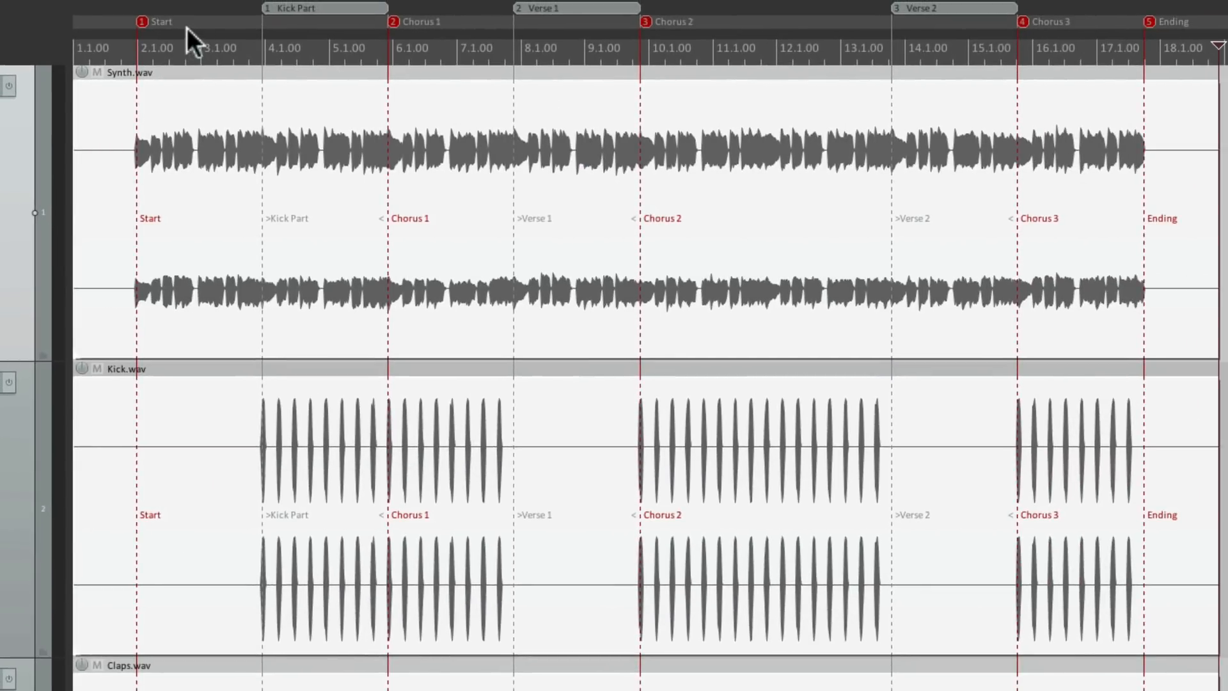
mouse_move(344, 36)
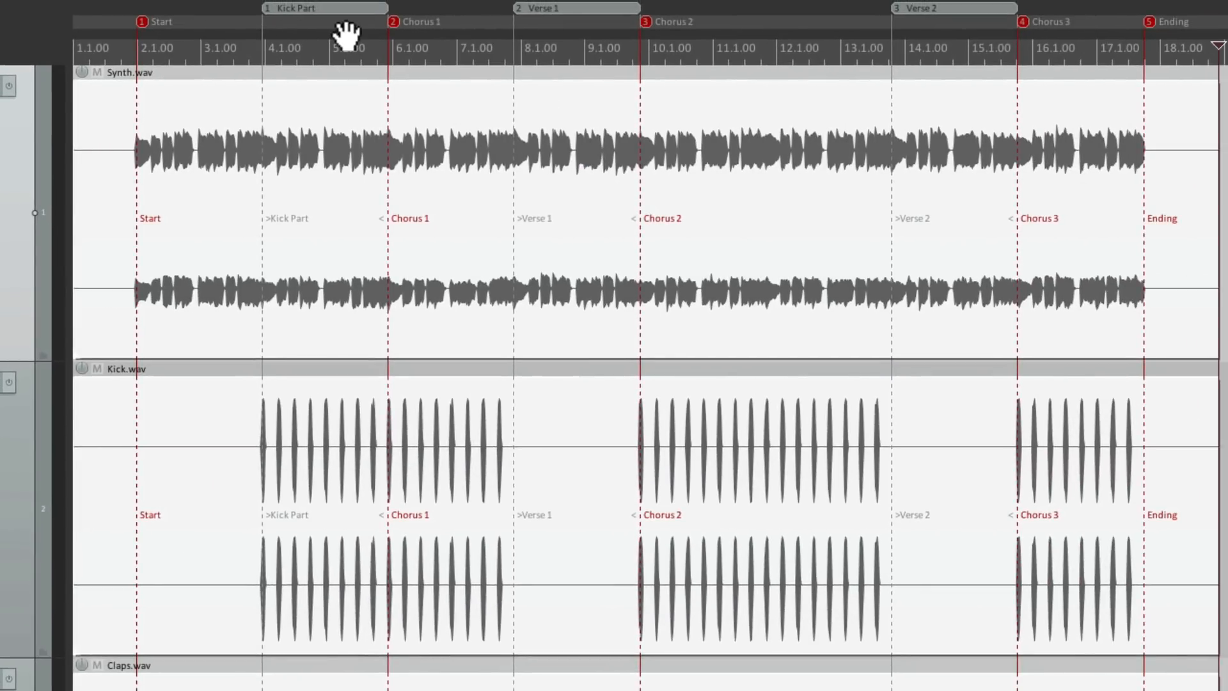